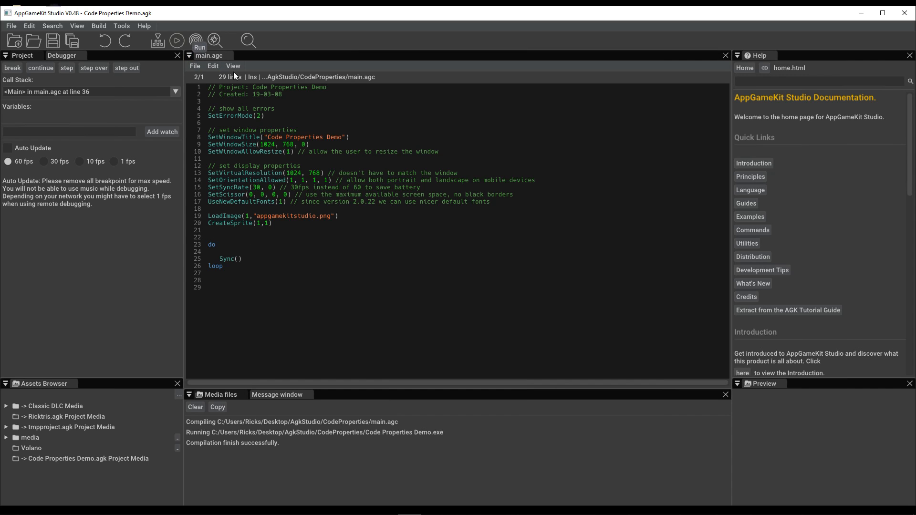
Step: Run and close the sprite demo, then make room above the image-loading code
{"action": "left_click", "coordinate": [176, 40]}
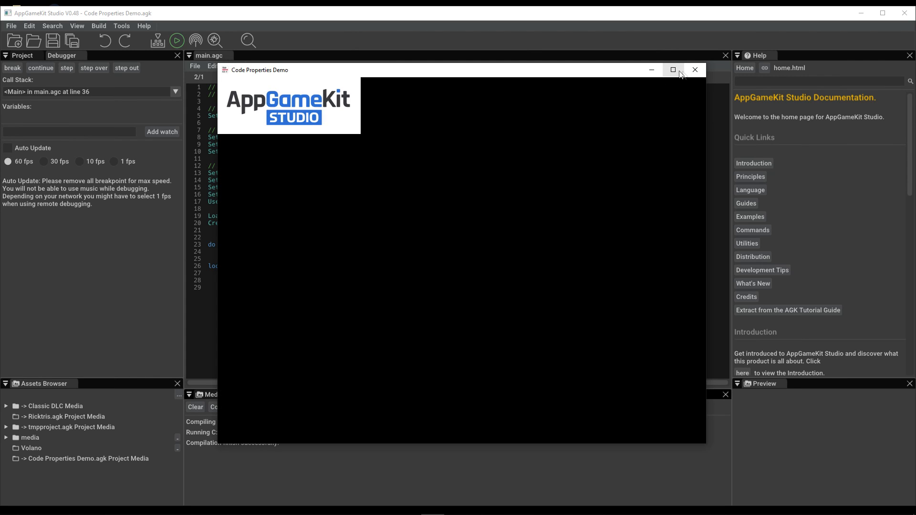
{"action": "left_click", "coordinate": [694, 70]}
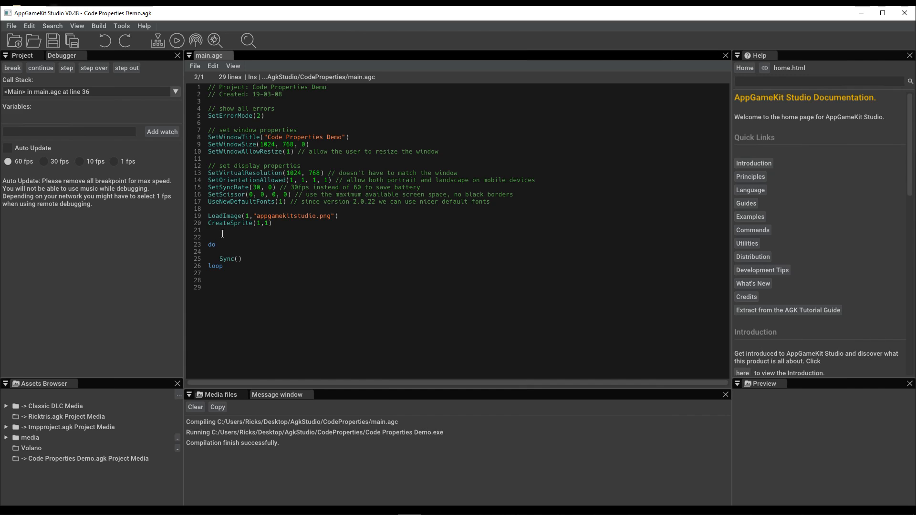
{"action": "left_click", "coordinate": [288, 220]}
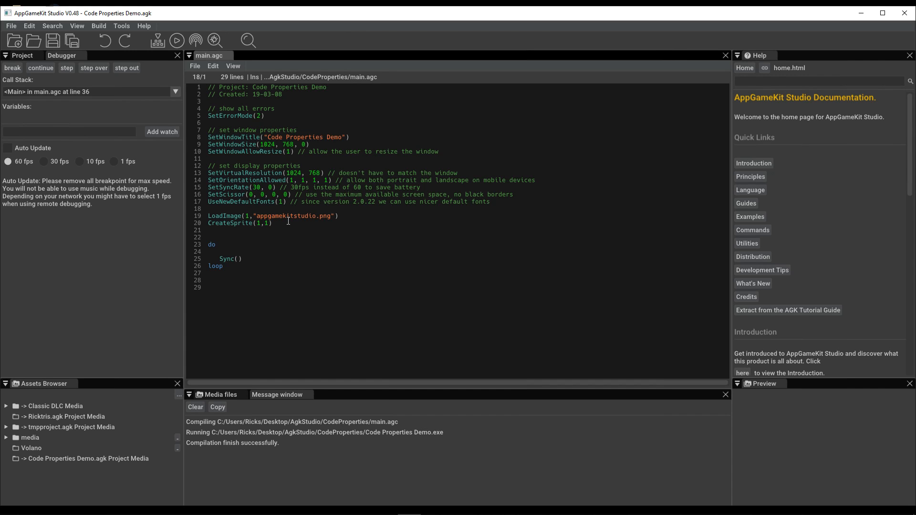
{"action": "key", "text": "enter"}
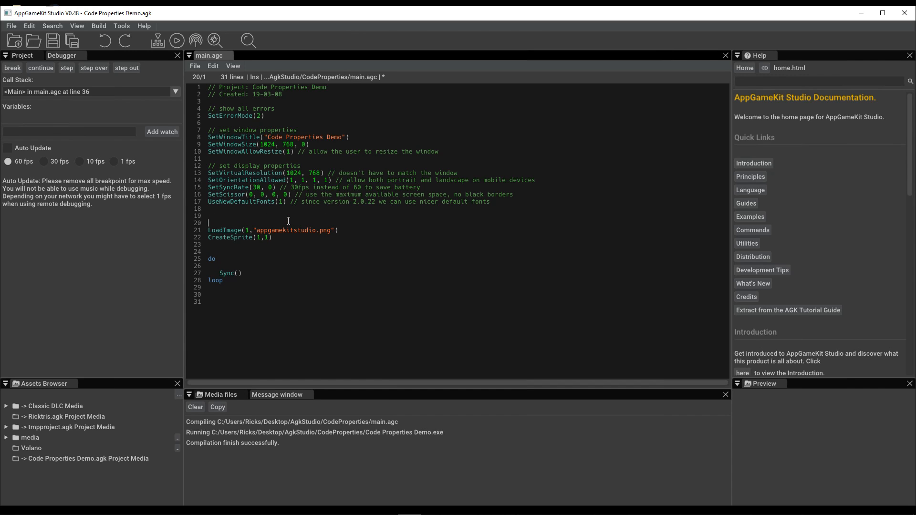
Step: Write the comment //[IDEGUIADD],header,Sprite Demo so the panel shows the heading
{"action": "type", "text": "//"}
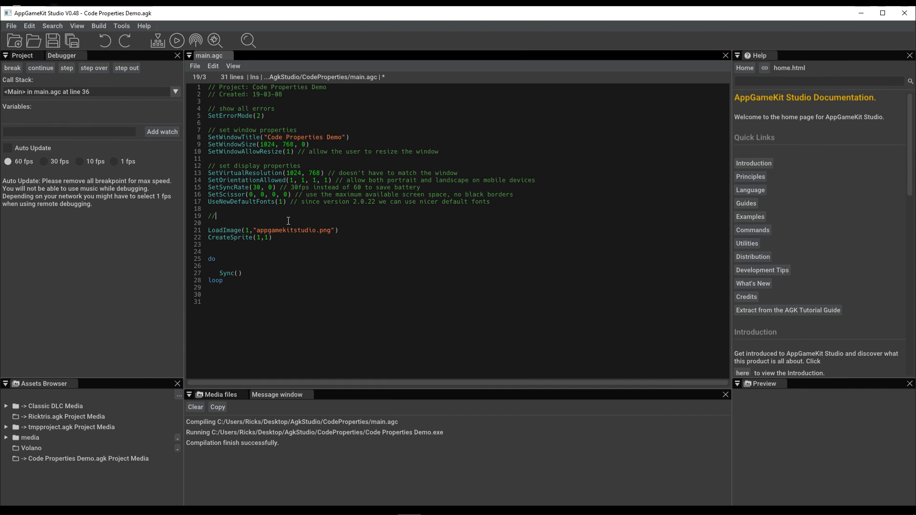
{"action": "type", "text": "["}
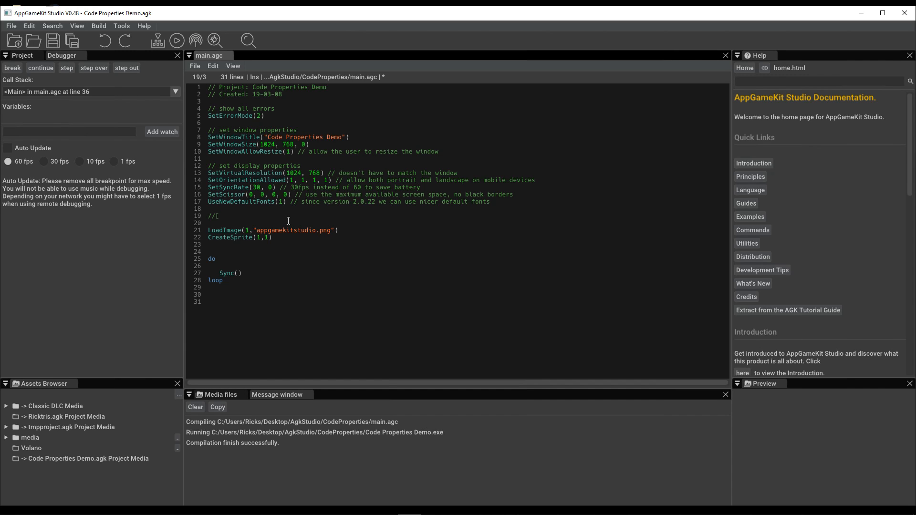
{"action": "type", "text": "1"}
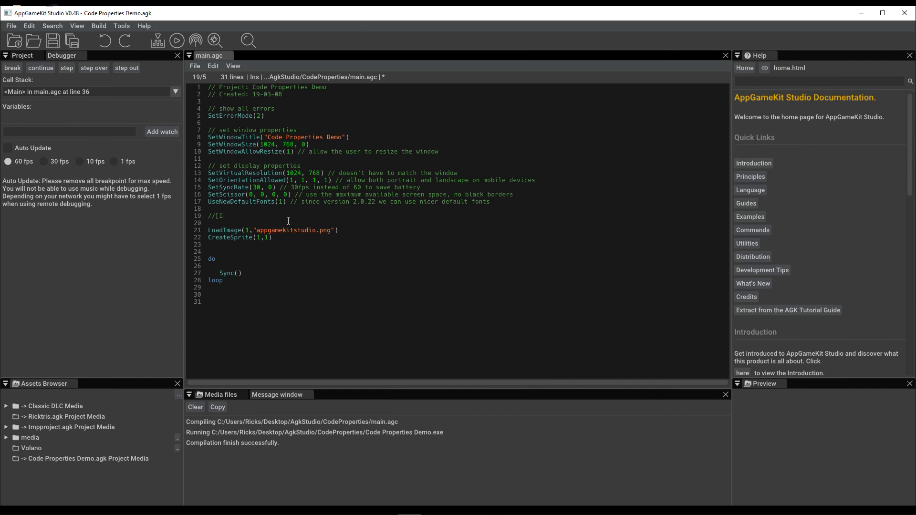
{"action": "type", "text": "DEGU"}
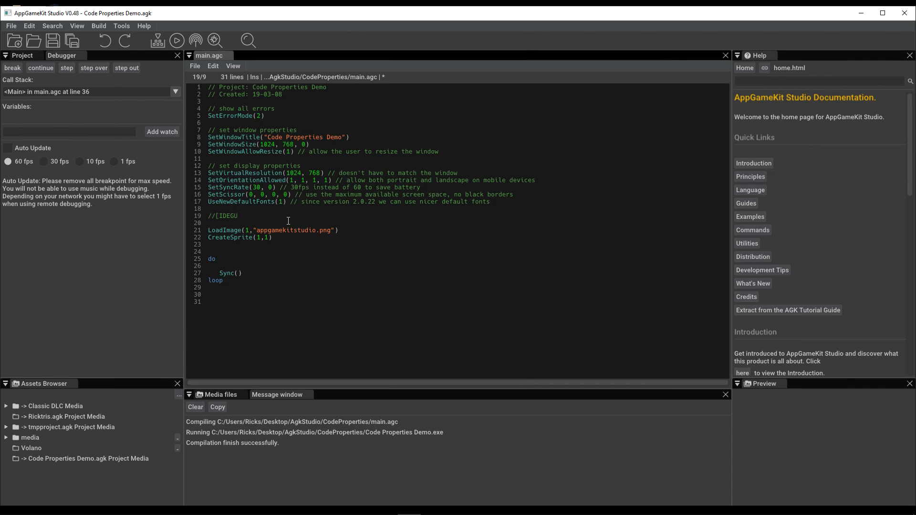
{"action": "type", "text": "ADD"}
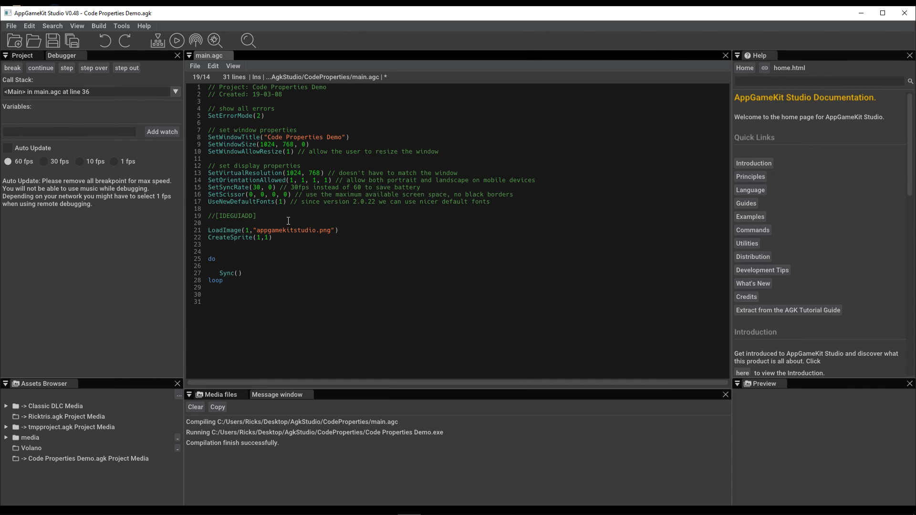
{"action": "type", "text": ","}
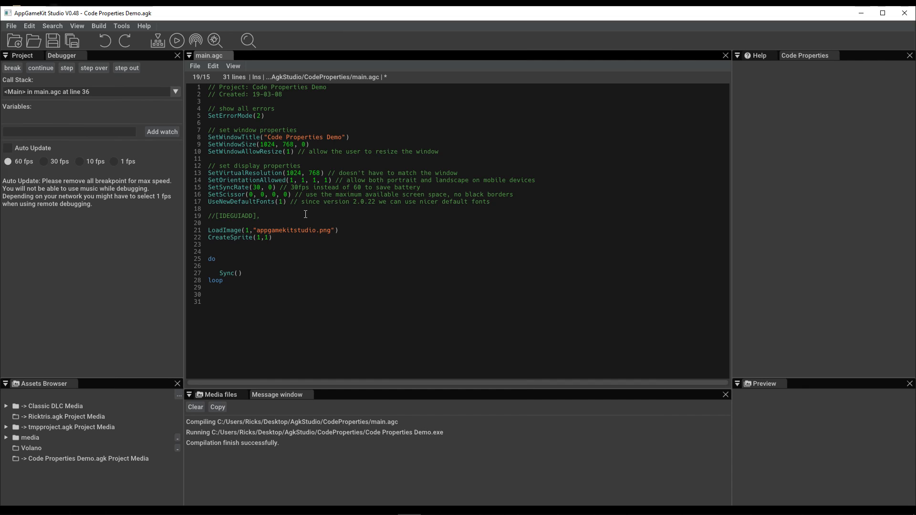
{"action": "type", "text": "header"}
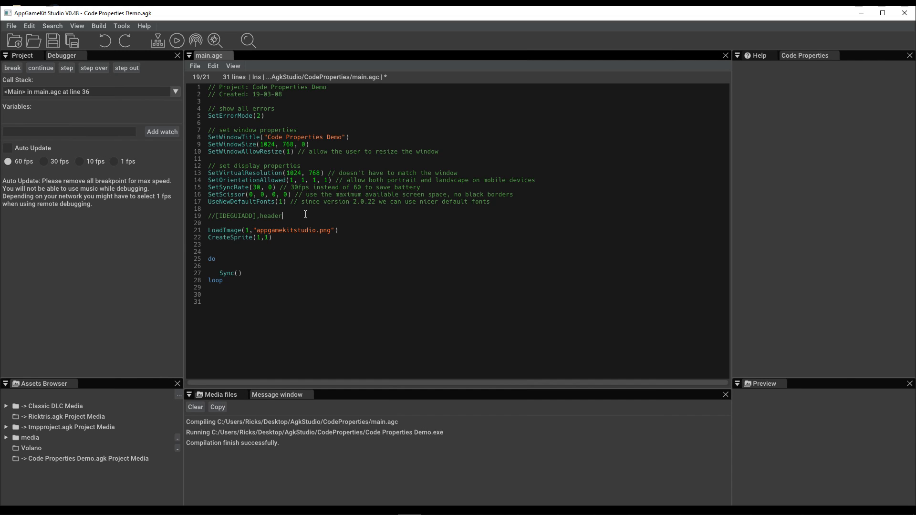
{"action": "type", "text": ","}
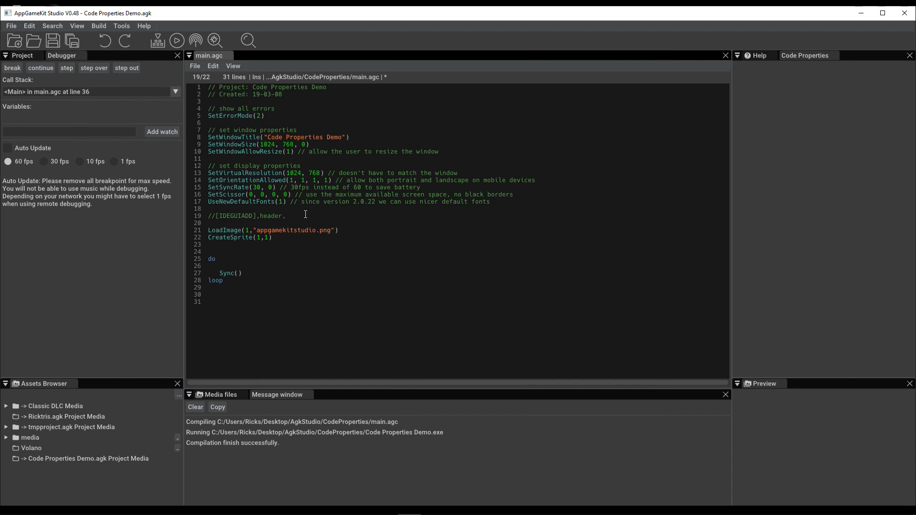
{"action": "type", "text": "Sprite Demo"}
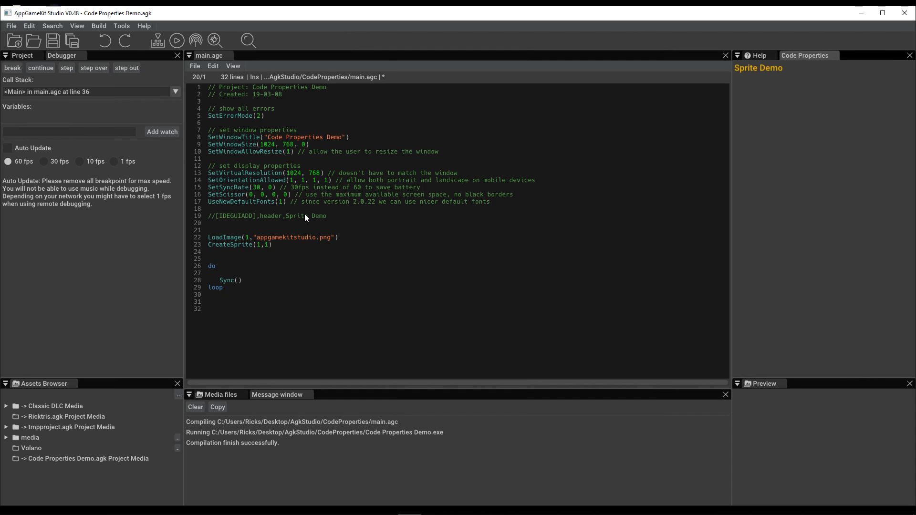
Step: Write //[IDEGUIADD],message,Live Editing of code! and begin another tagged line below it
{"action": "double_click", "coordinate": [236, 215]}
{"action": "type", "text": "//[IDEGUIADD"}
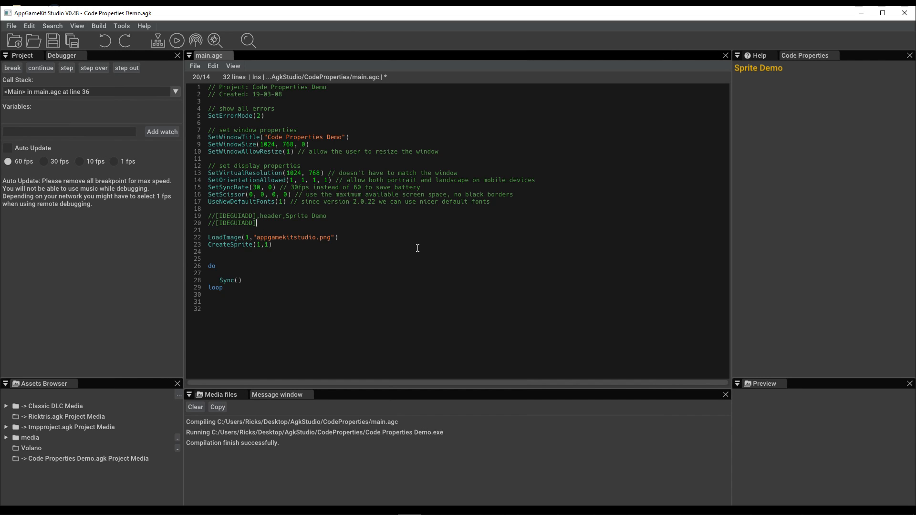
{"action": "type", "text": "m"}
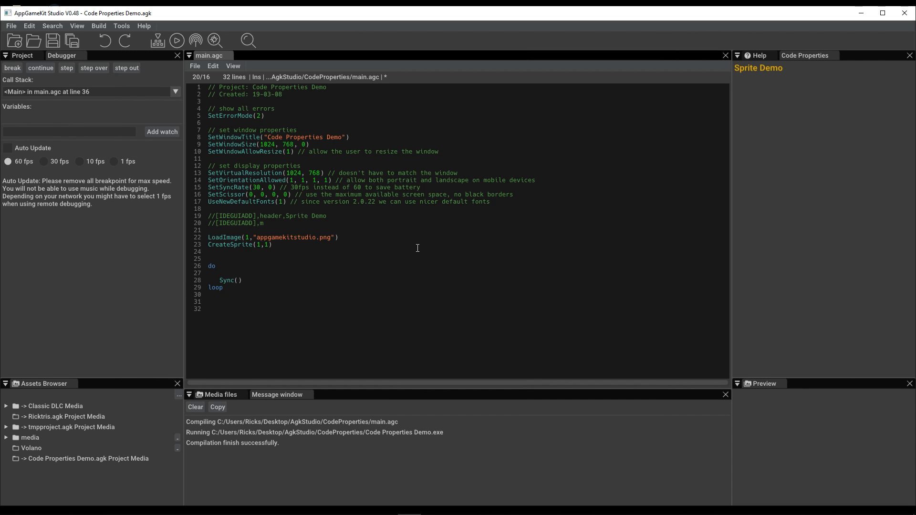
{"action": "type", "text": "essa"}
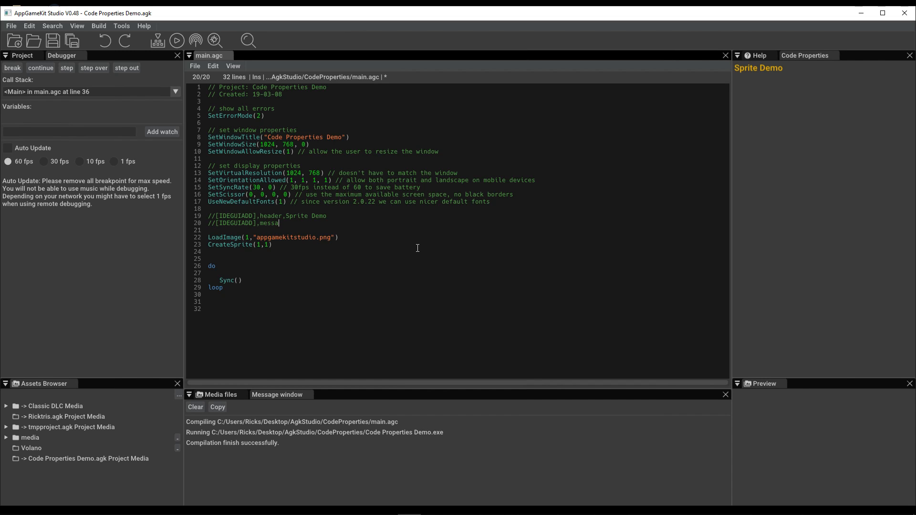
{"action": "type", "text": "ge"}
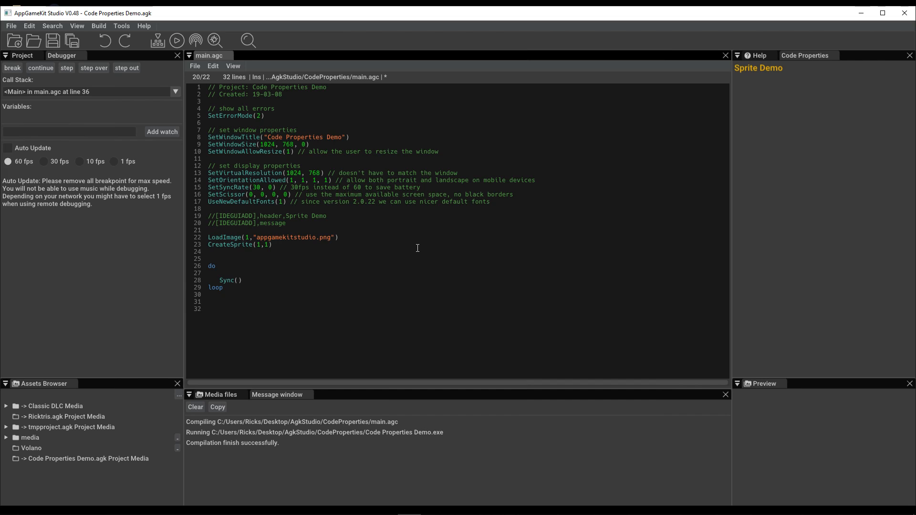
{"action": "type", "text": ",Live Edi"}
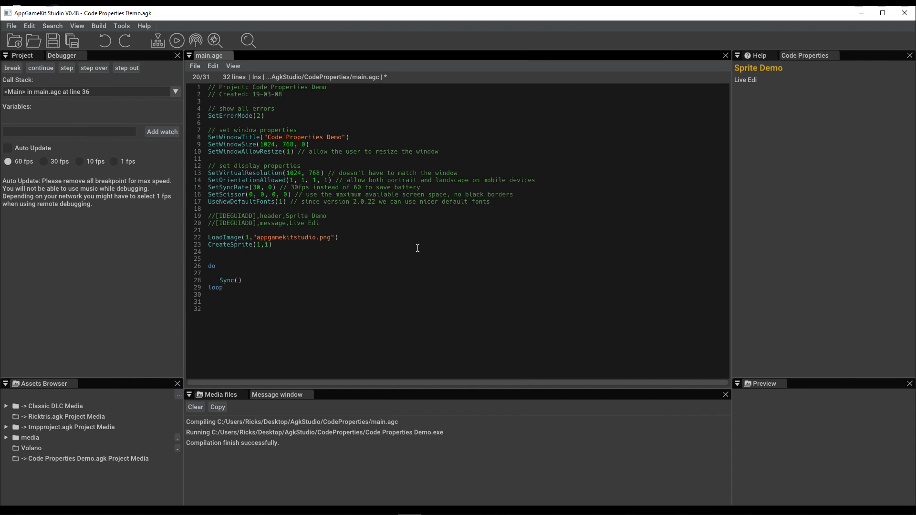
{"action": "type", "text": "ting of code"}
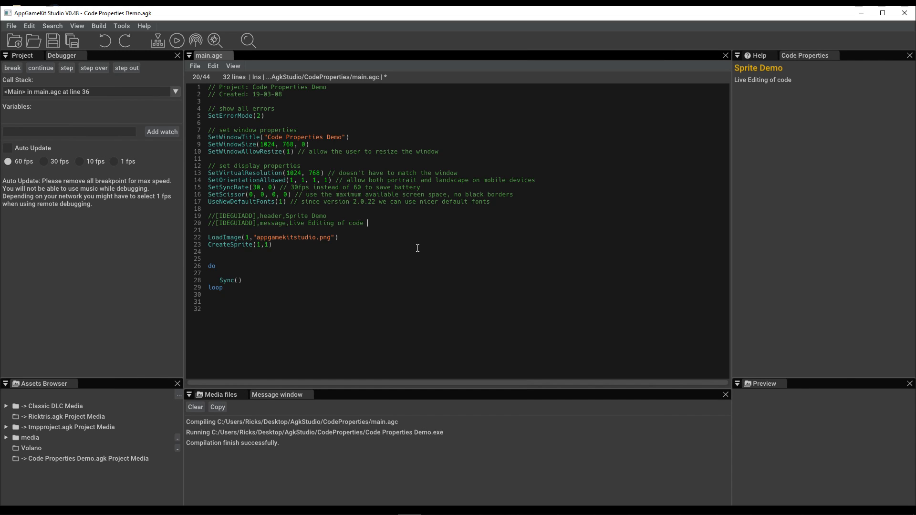
{"action": "type", "text": "!"}
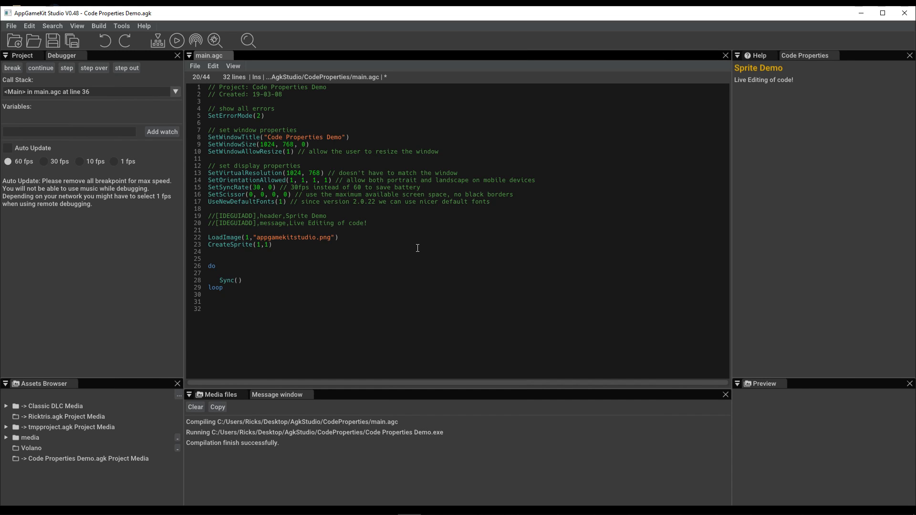
{"action": "type", "text": "//[IDEGUIADD]"}
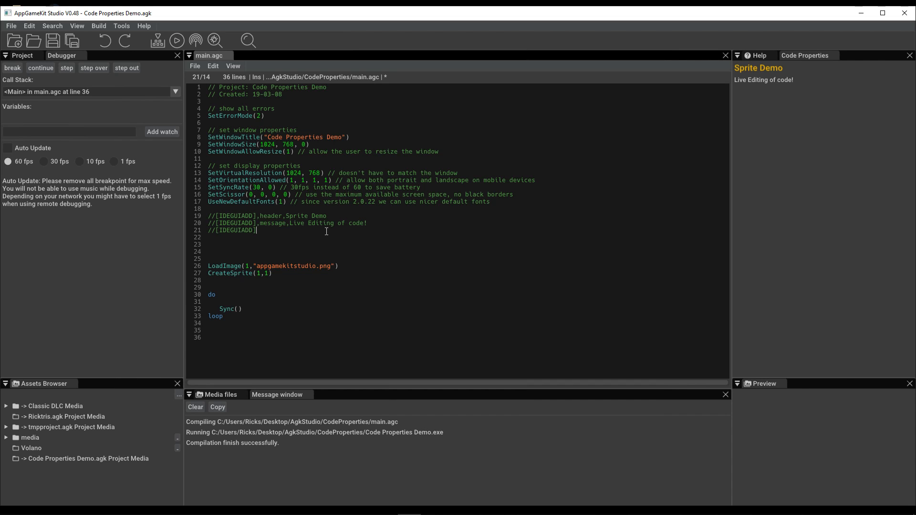
Step: Complete the third tagged comment as //[IDEGUIADD],seperator,
{"action": "type", "text": ",seperator,"}
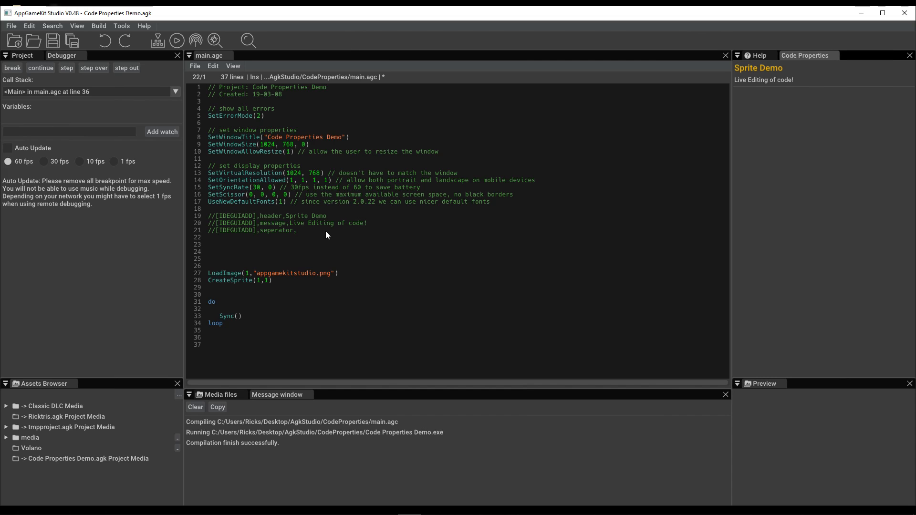
Step: Declare global spritex = 200 with an //[IDEGUIADD],integer, tag making it editable
{"action": "type", "text": "global"}
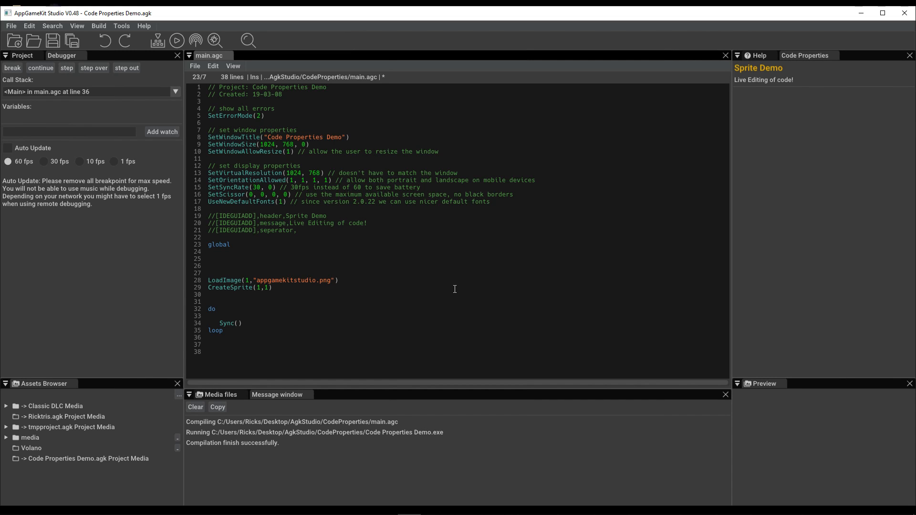
{"action": "type", "text": "s"}
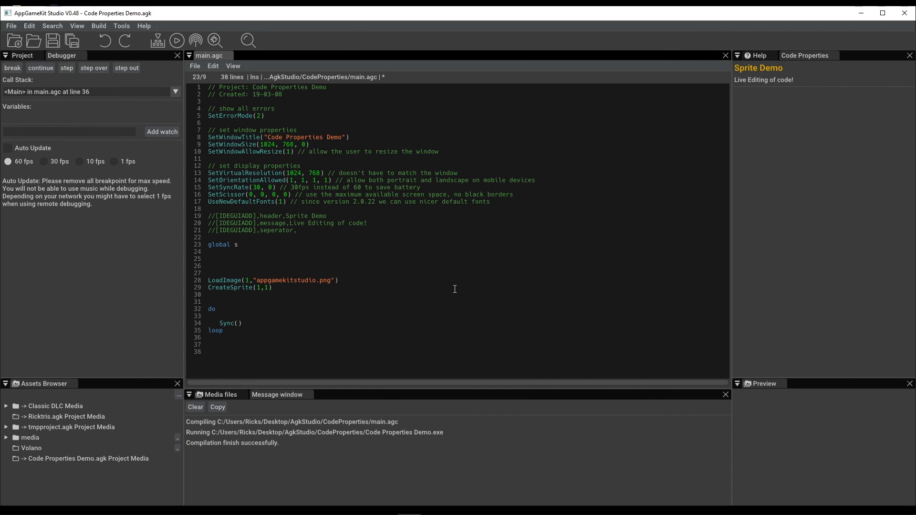
{"action": "type", "text": "pritex"}
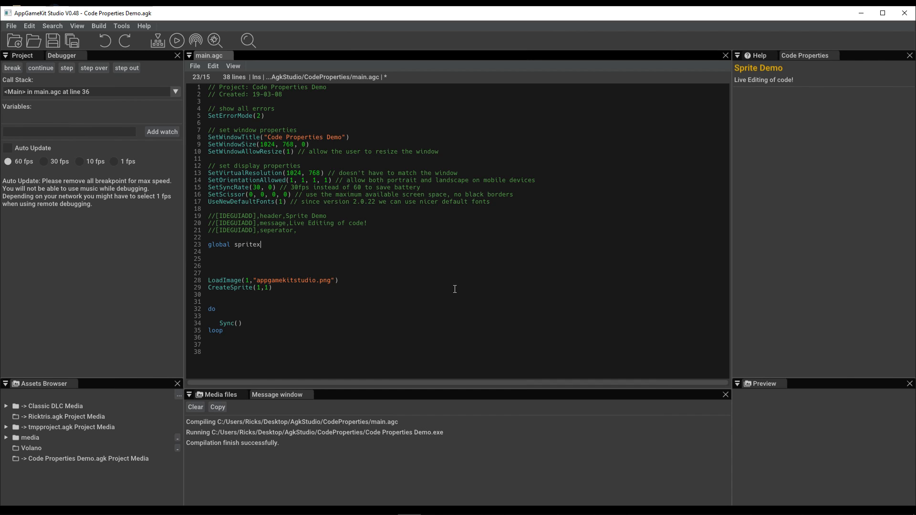
{"action": "type", "text": "="}
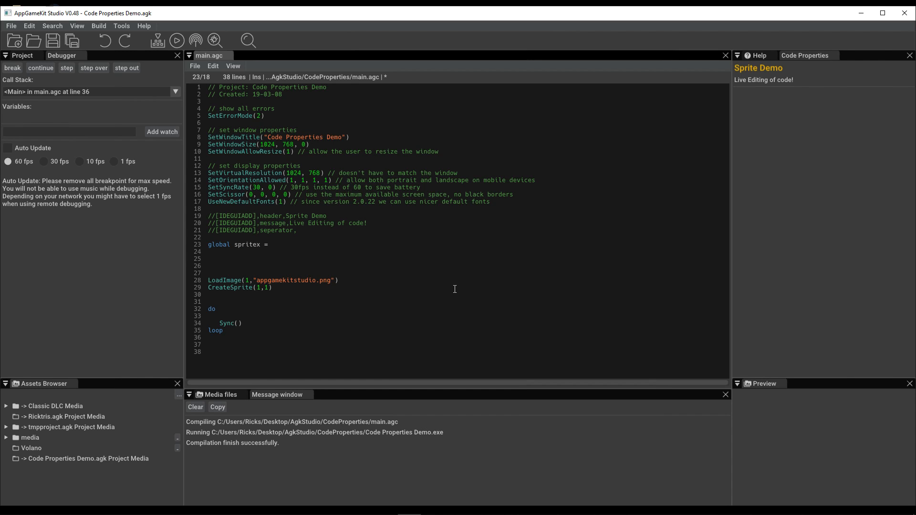
{"action": "type", "text": "200"}
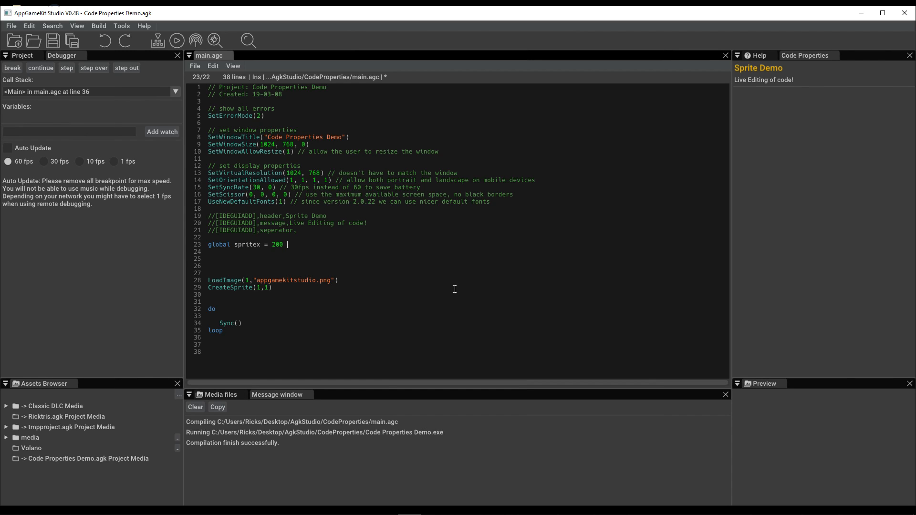
{"action": "type", "text": "//[IDEGUIADD]"}
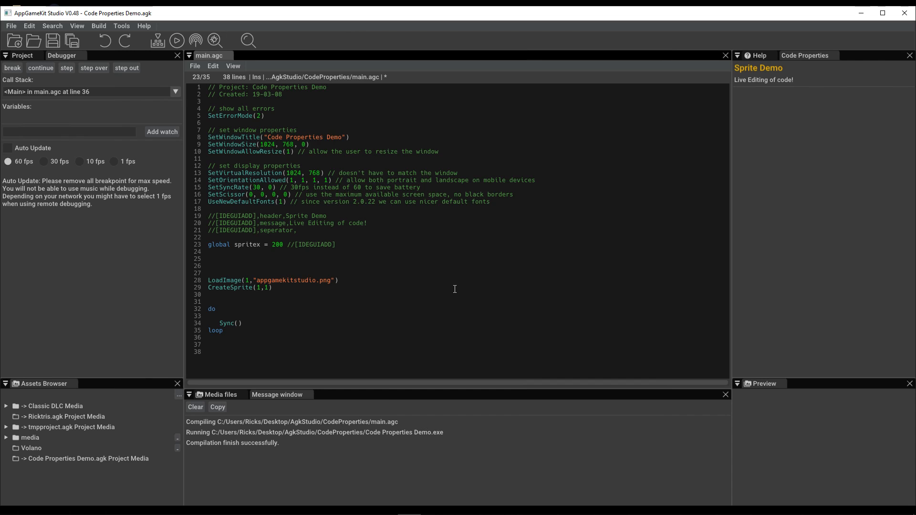
{"action": "type", "text": ","}
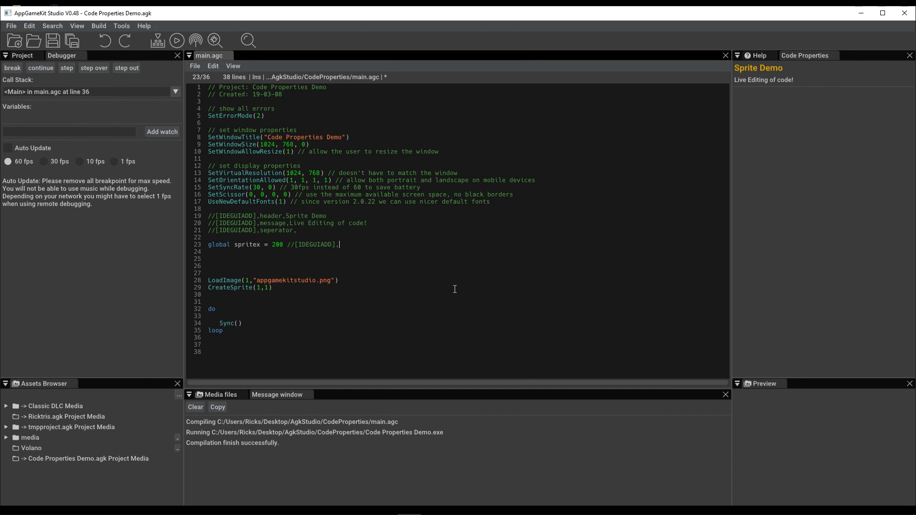
{"action": "type", "text": "integer"}
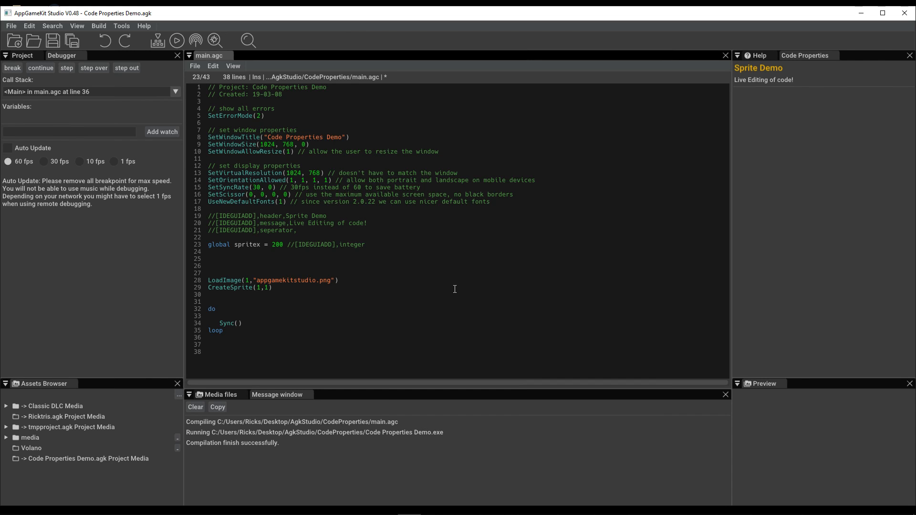
{"action": "type", "text": ","}
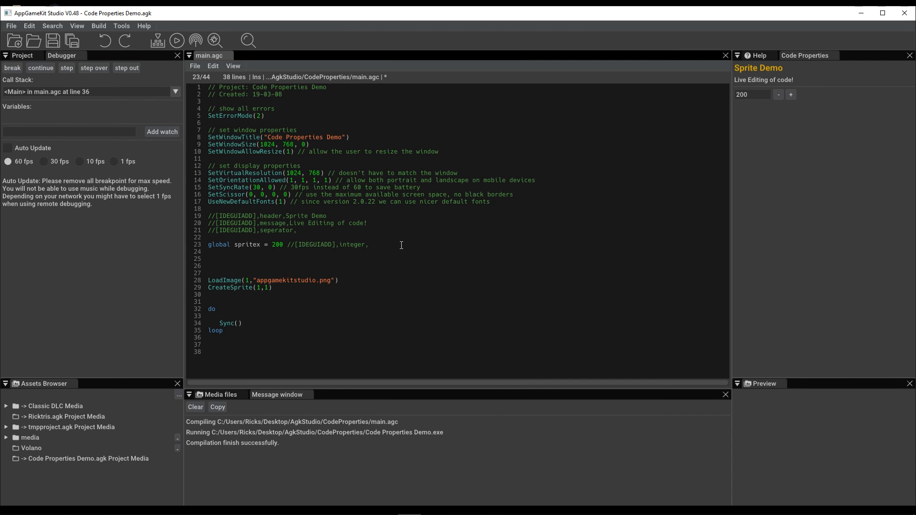
Step: Add globals spritey = 100 (integer) and scale# = 1 (float) tagged as Sprite X Pos properties
{"action": "type", "text": "Sprite X Pos"}
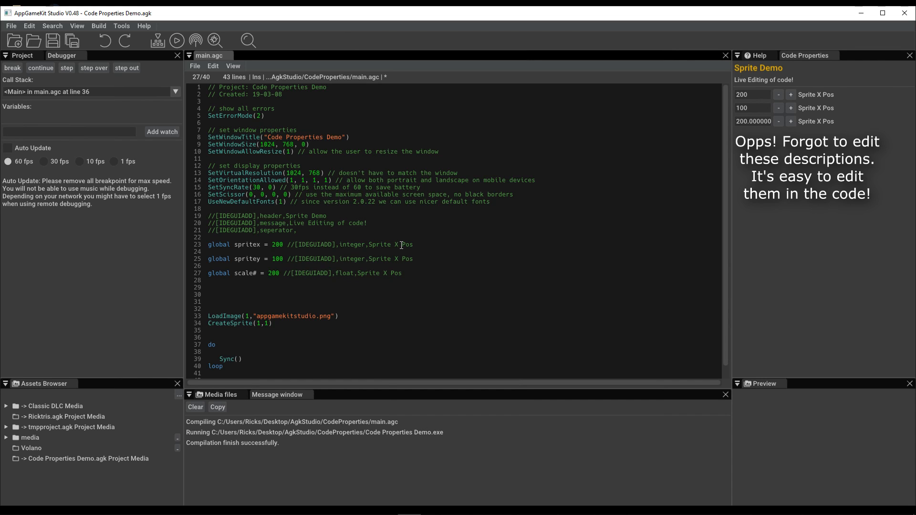
{"action": "left_click", "coordinate": [355, 273]}
{"action": "type", "text": "1"}
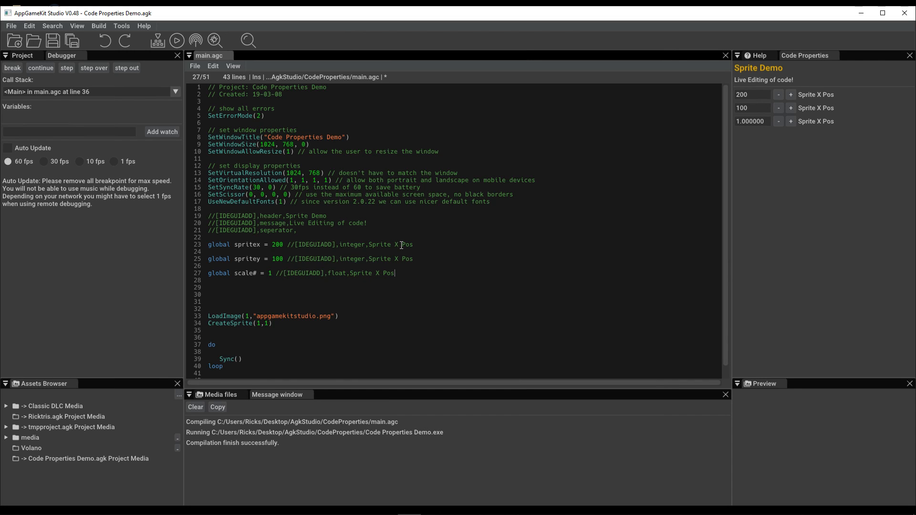
Step: Inside the main loop add SetSpritePosition(1,spritex,spritey)
{"action": "scroll", "scroll_direction": "down", "scroll_amount": 3}
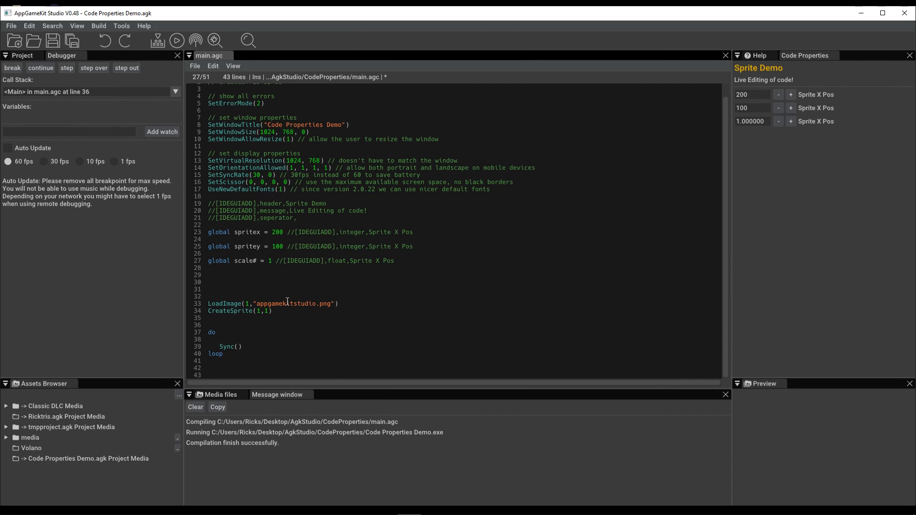
{"action": "left_click", "coordinate": [394, 261]}
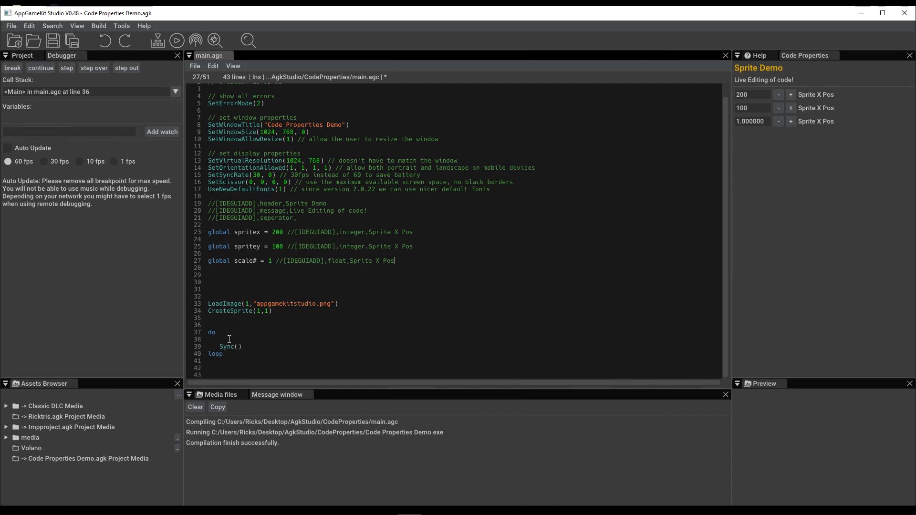
{"action": "left_click", "coordinate": [381, 325]}
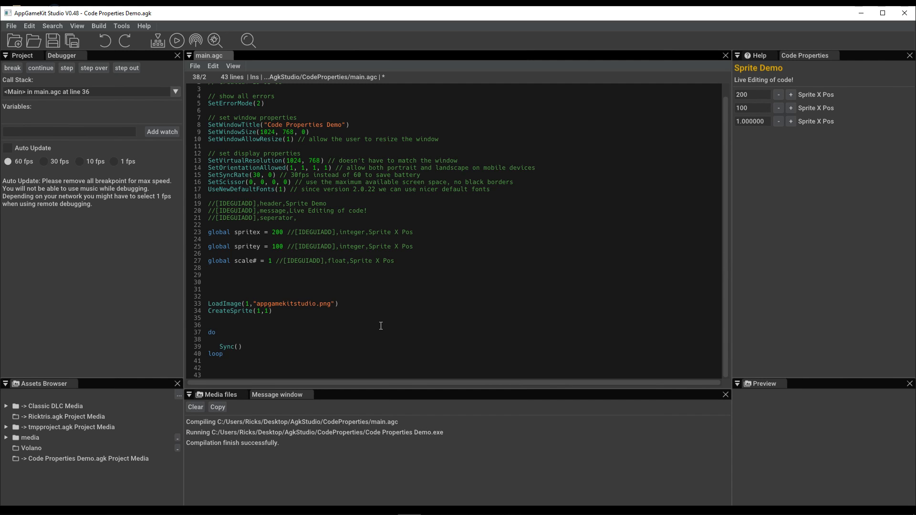
{"action": "type", "text": "Set"}
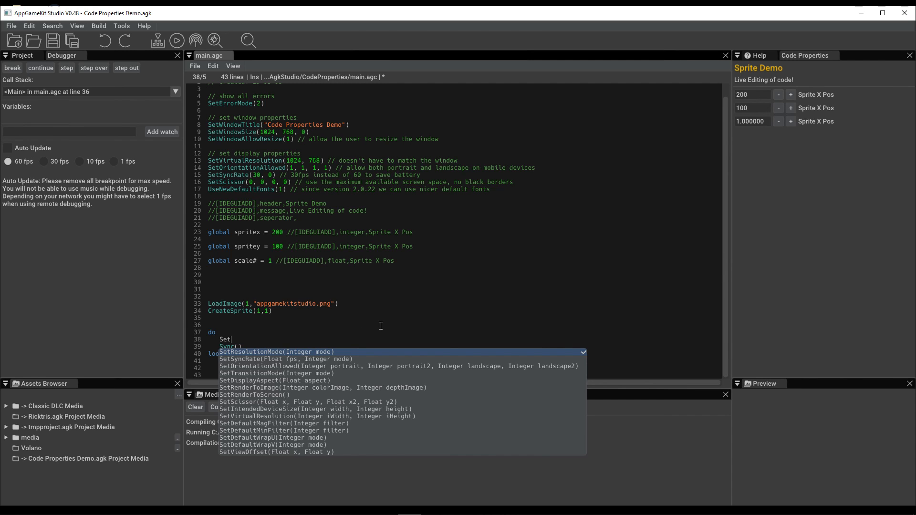
{"action": "type", "text": "spritep"}
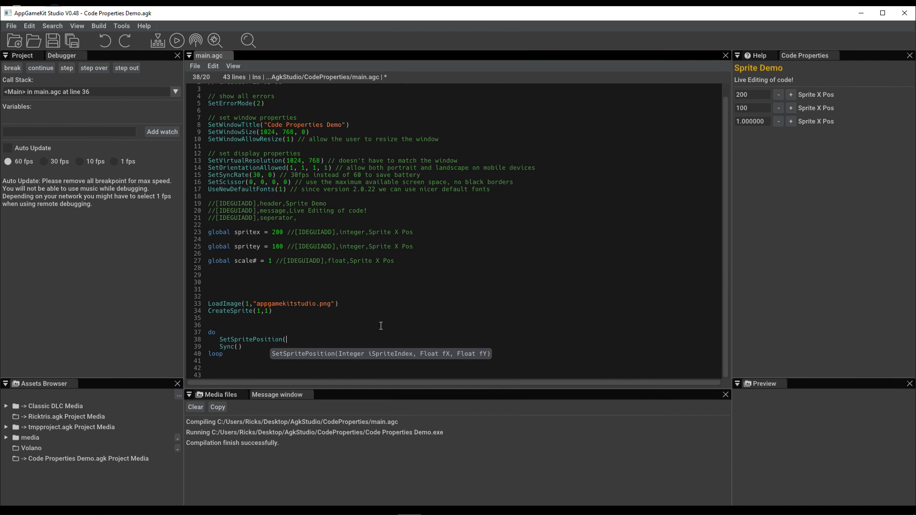
{"action": "type", "text": "1,"}
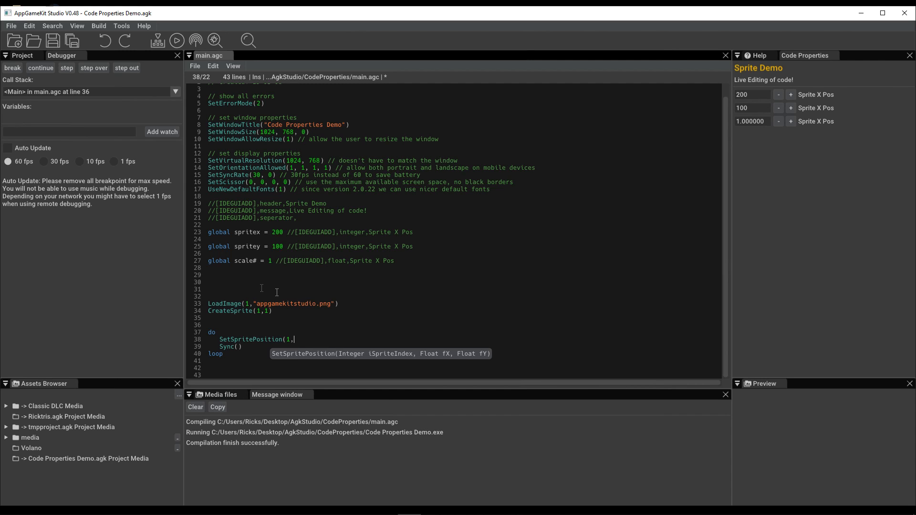
{"action": "type", "text": "s"}
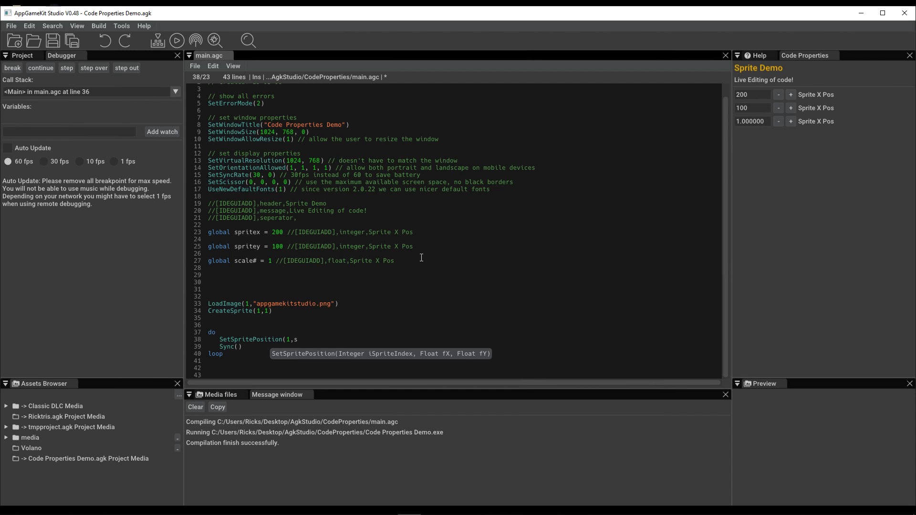
{"action": "type", "text": "pritex"}
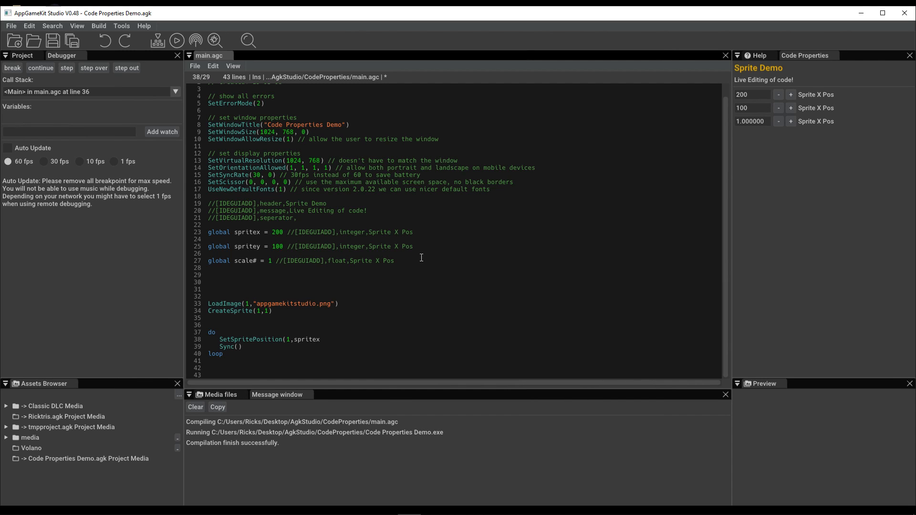
{"action": "type", "text": ",spritey)"}
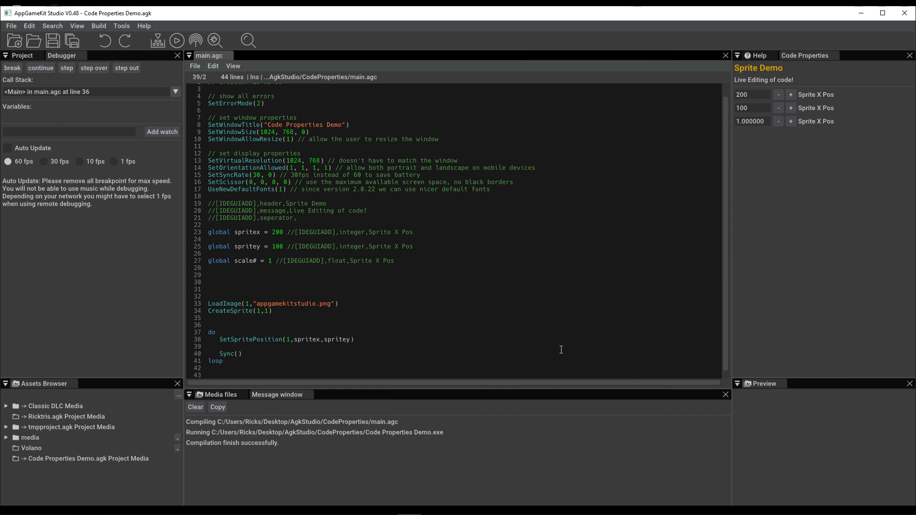
Step: Add SetSpriteScale(1,scale#,scale#) after it, before Sync()
{"action": "type", "text": "SetSpriteScale"}
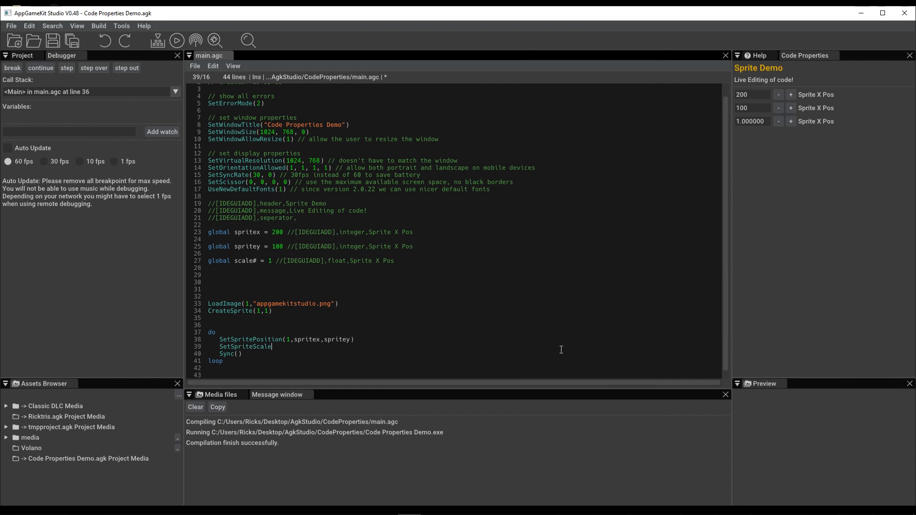
{"action": "type", "text": "(1,"}
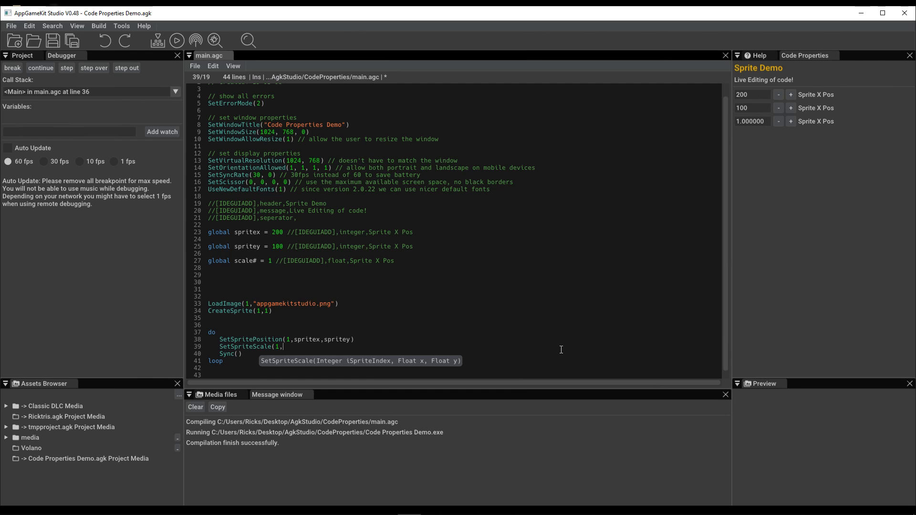
{"action": "type", "text": "scale#"}
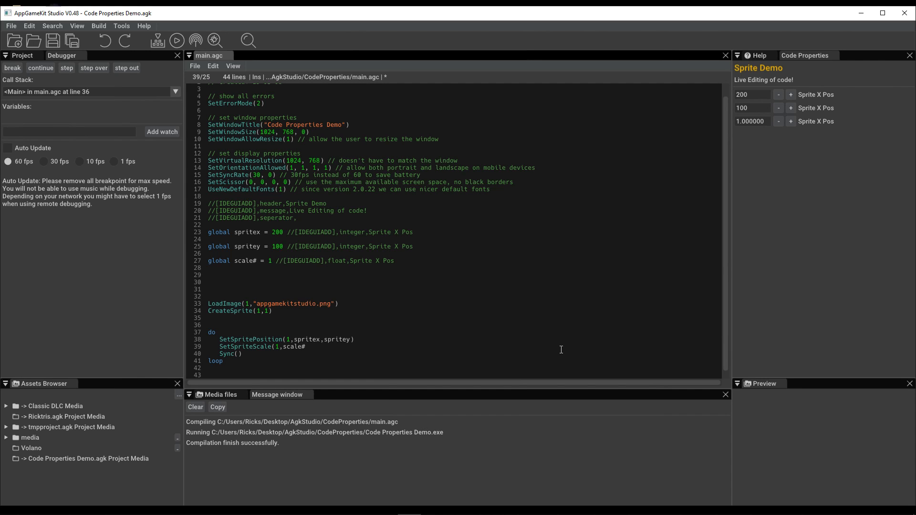
{"action": "type", "text": ",sc"}
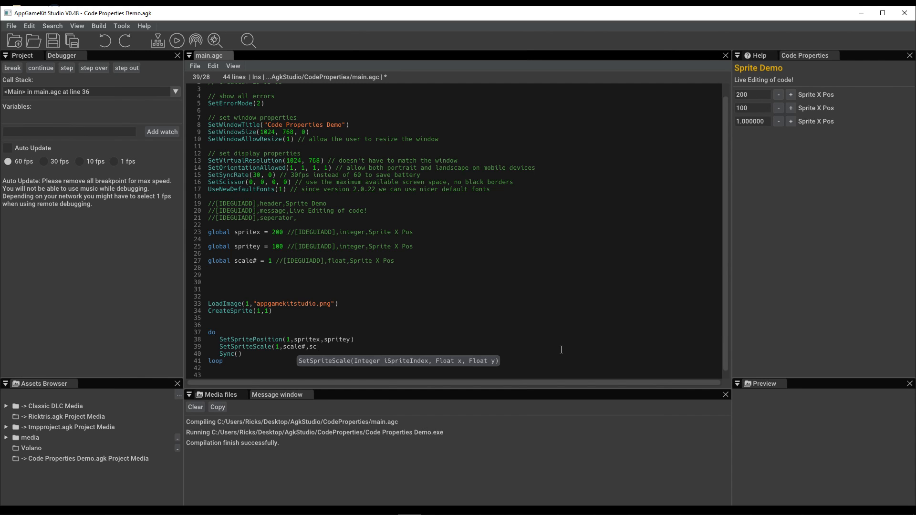
{"action": "type", "text": "ale#"}
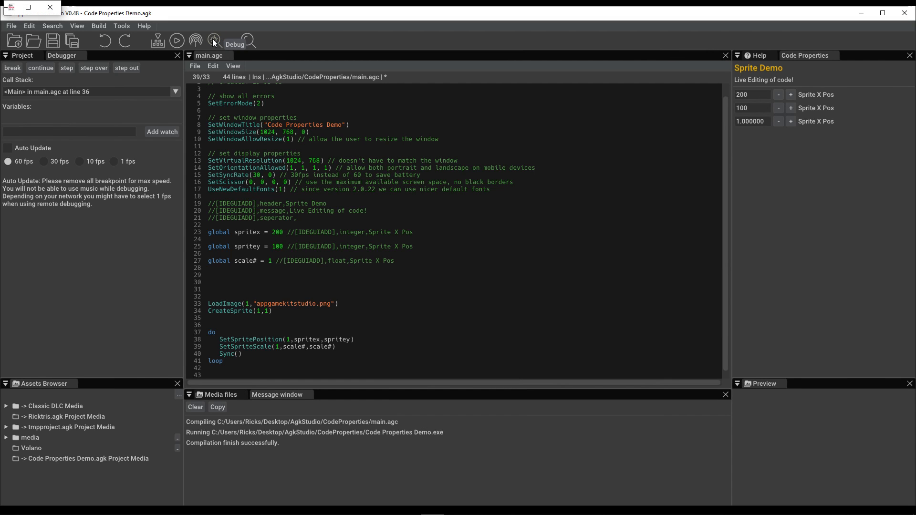
Step: Run the demo, live-tweak the sprite to x 303, y 193, scale 1.51, then close it
{"action": "left_click", "coordinate": [214, 41]}
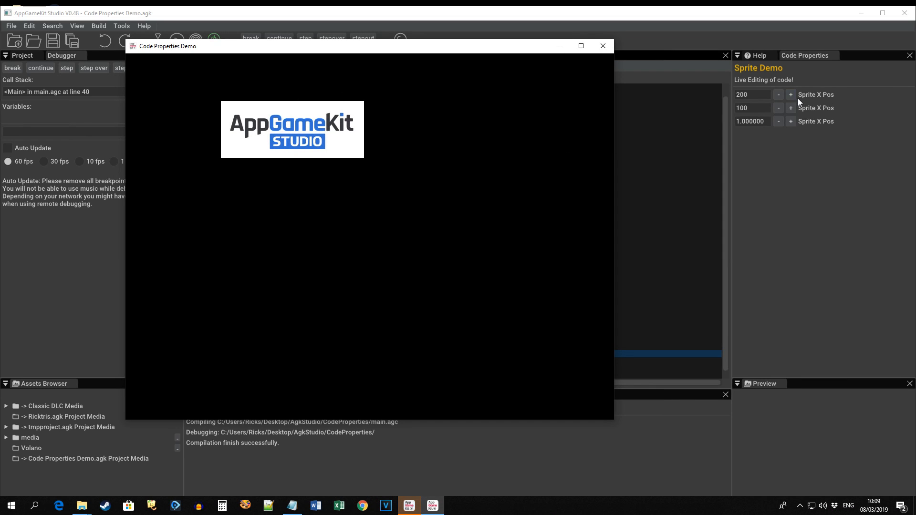
{"action": "left_click", "coordinate": [791, 95]}
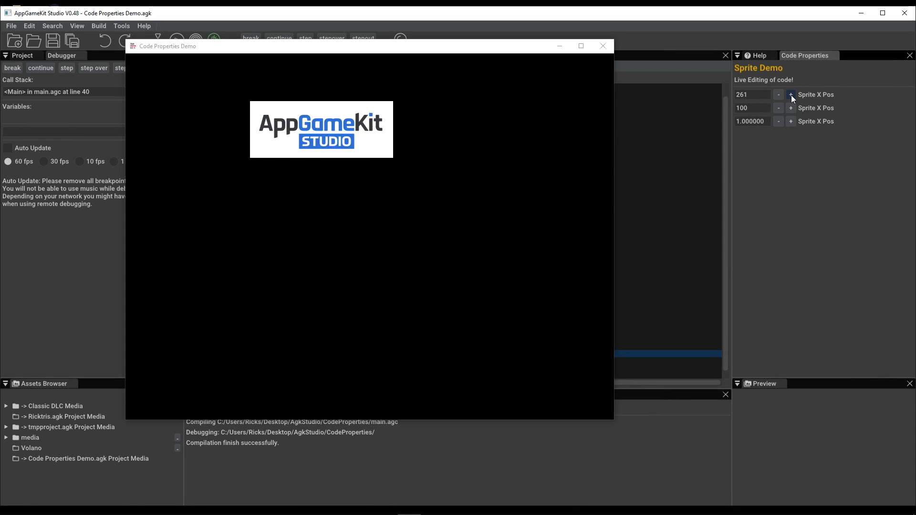
{"action": "left_click", "coordinate": [791, 108]}
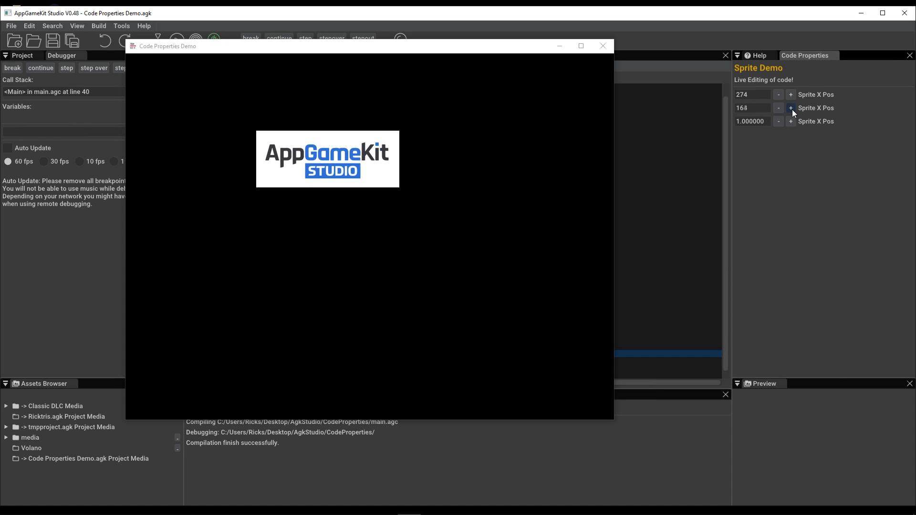
{"action": "left_click", "coordinate": [791, 121]}
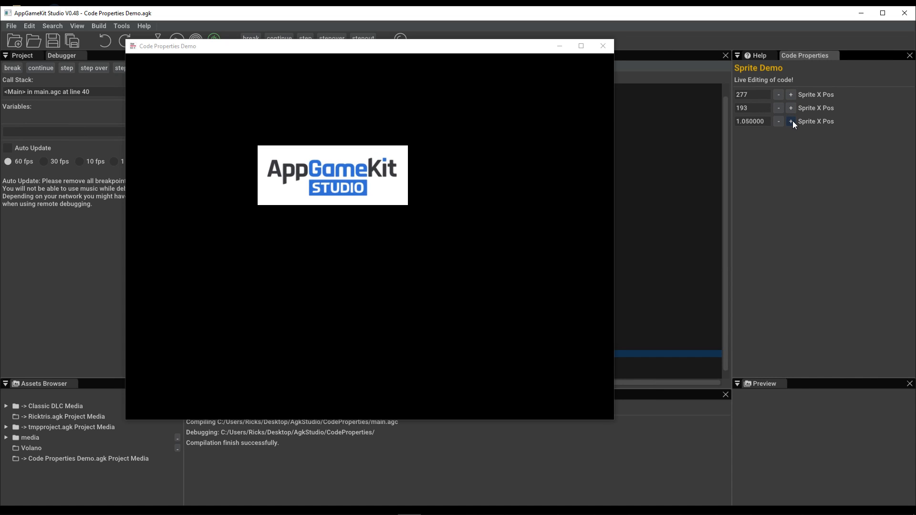
{"action": "left_click", "coordinate": [791, 121]}
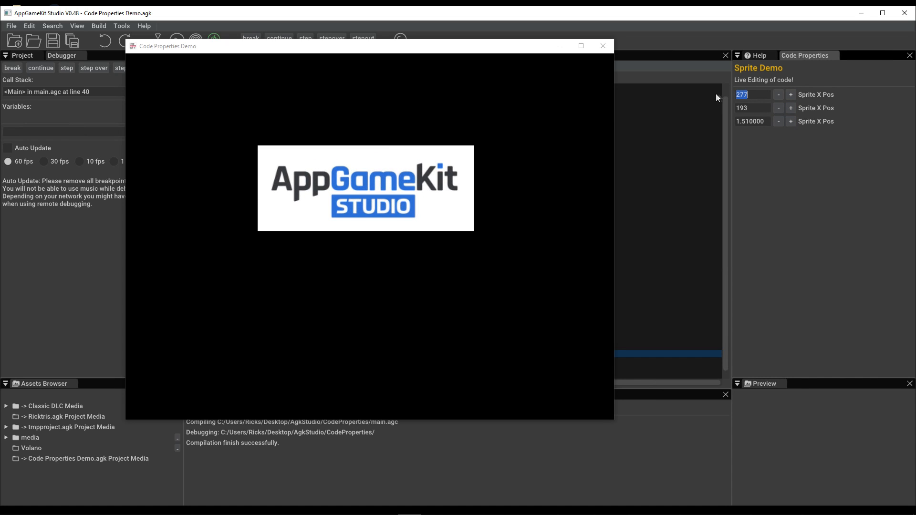
{"action": "left_click", "coordinate": [779, 95]}
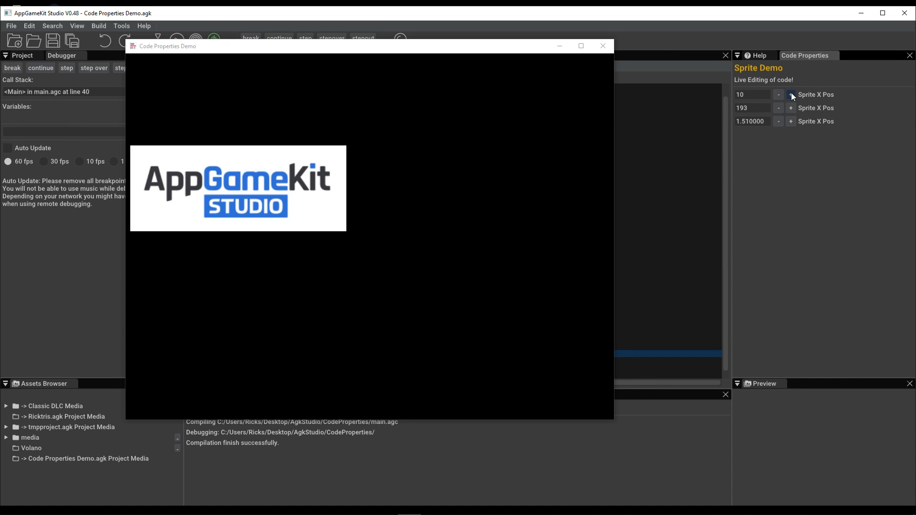
{"action": "left_click", "coordinate": [792, 94]}
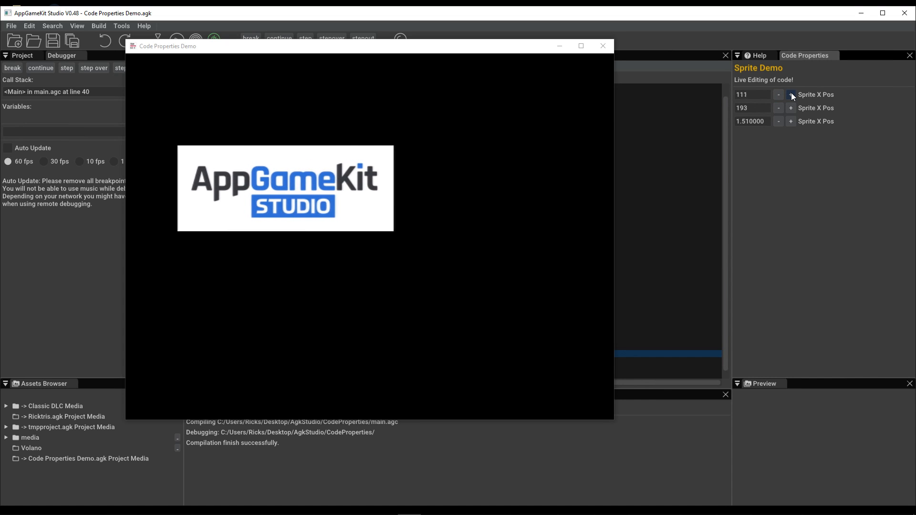
{"action": "left_click", "coordinate": [792, 95]}
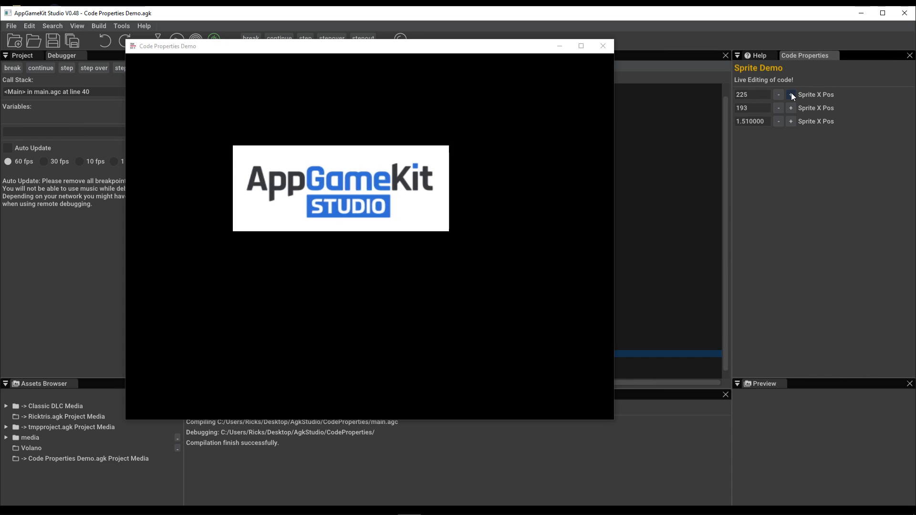
{"action": "left_click", "coordinate": [791, 94]}
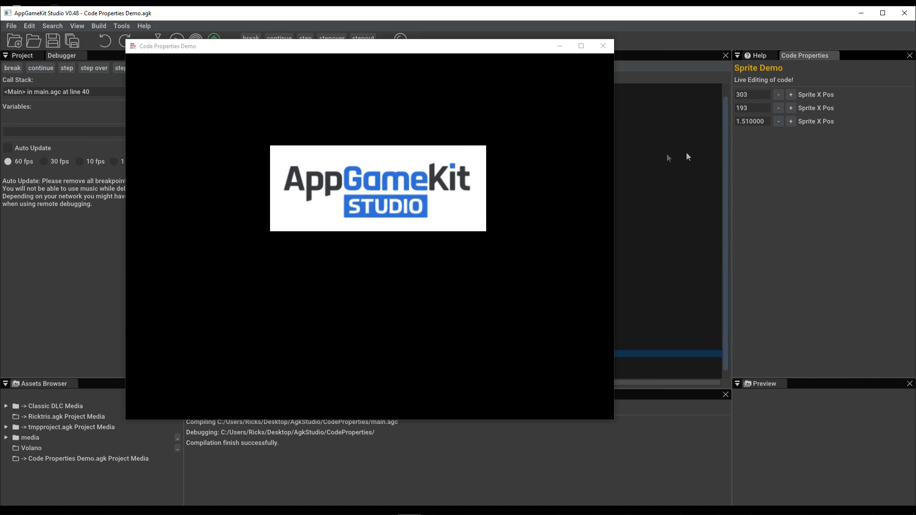
{"action": "mouse_move", "coordinate": [478, 196]}
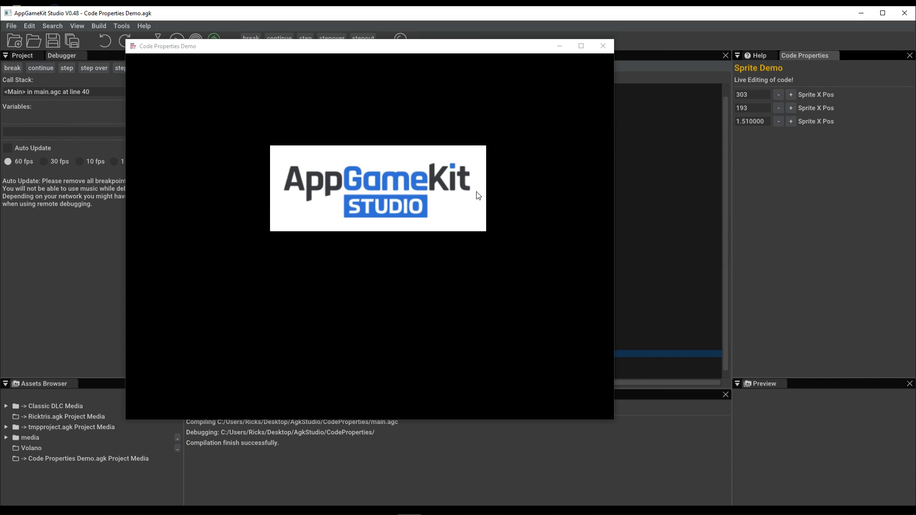
{"action": "left_click", "coordinate": [602, 46]}
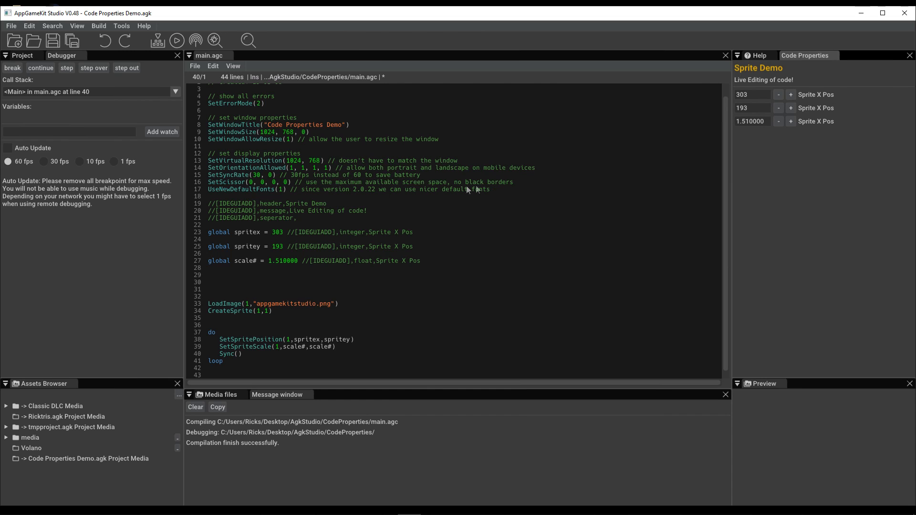
{"action": "mouse_move", "coordinate": [298, 267]}
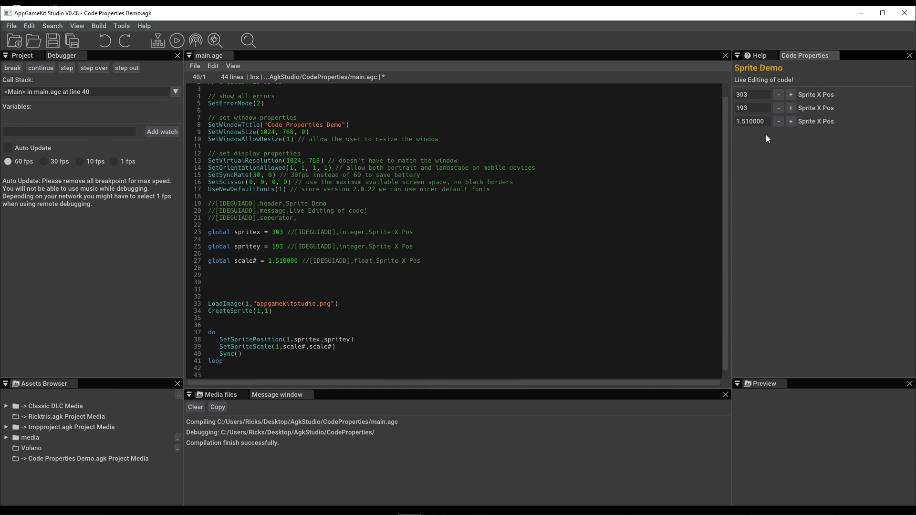
{"action": "mouse_move", "coordinate": [244, 212]}
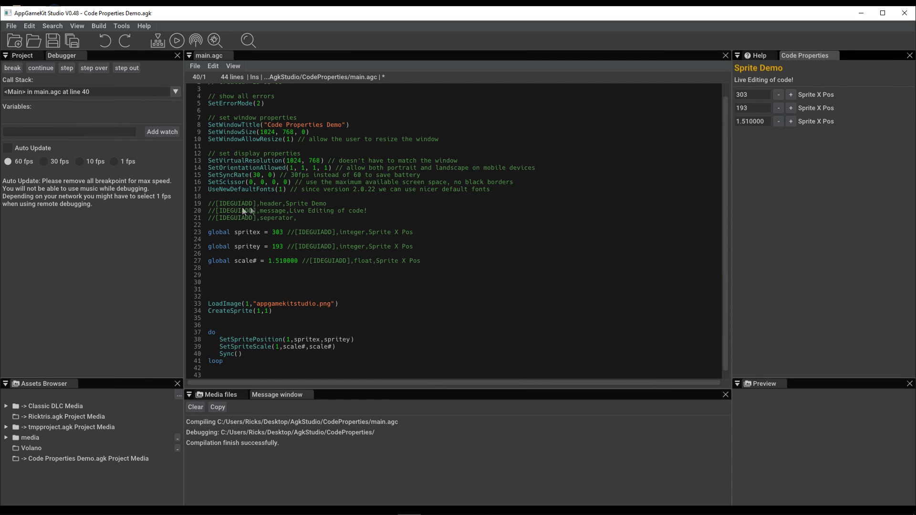
{"action": "mouse_move", "coordinate": [490, 279]}
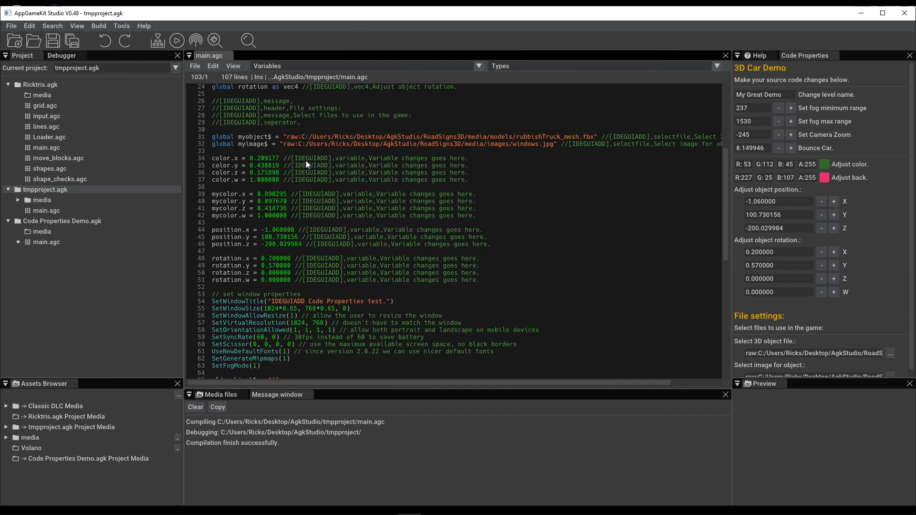
{"action": "mouse_move", "coordinate": [254, 246]}
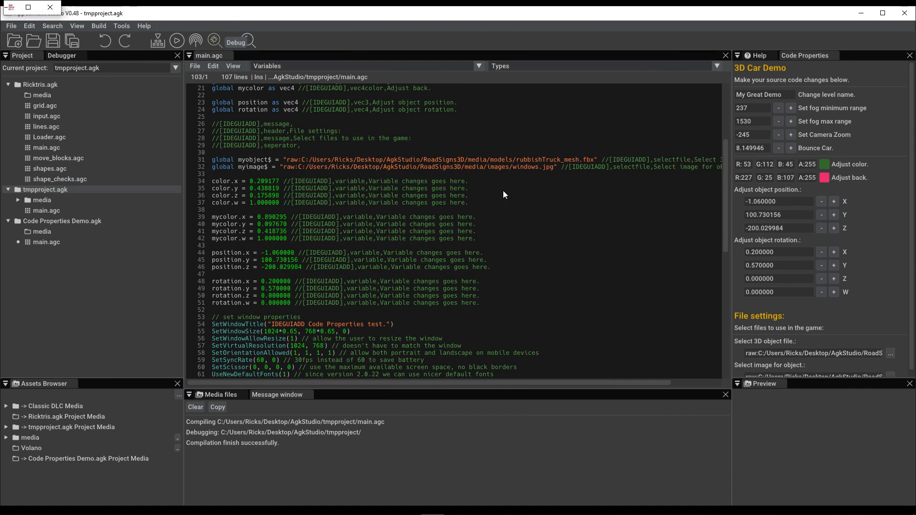
Step: Launch the tmpproject 3D Car Demo in debug mode, showing the grey truck
{"action": "left_click", "coordinate": [175, 41]}
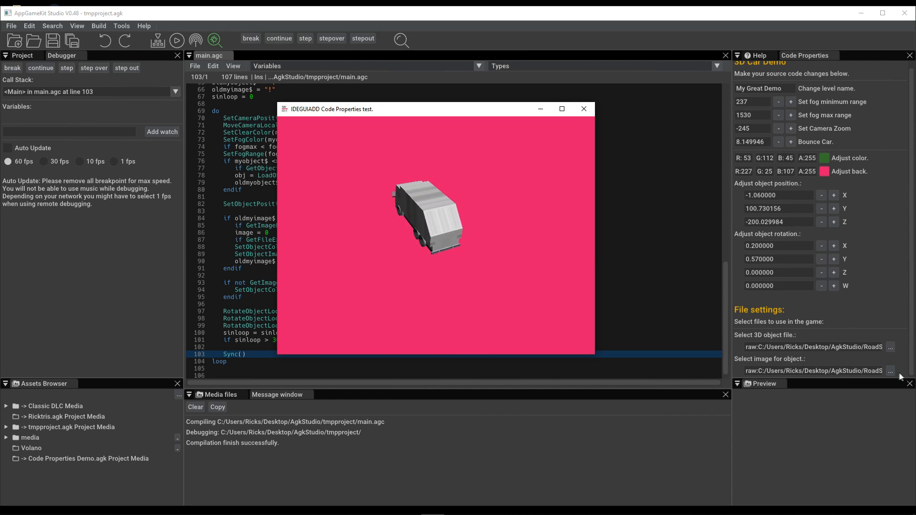
Step: Choose Vehicle_Rubbish_Truck.png as the truck's texture image and apply it
{"action": "left_click", "coordinate": [889, 372]}
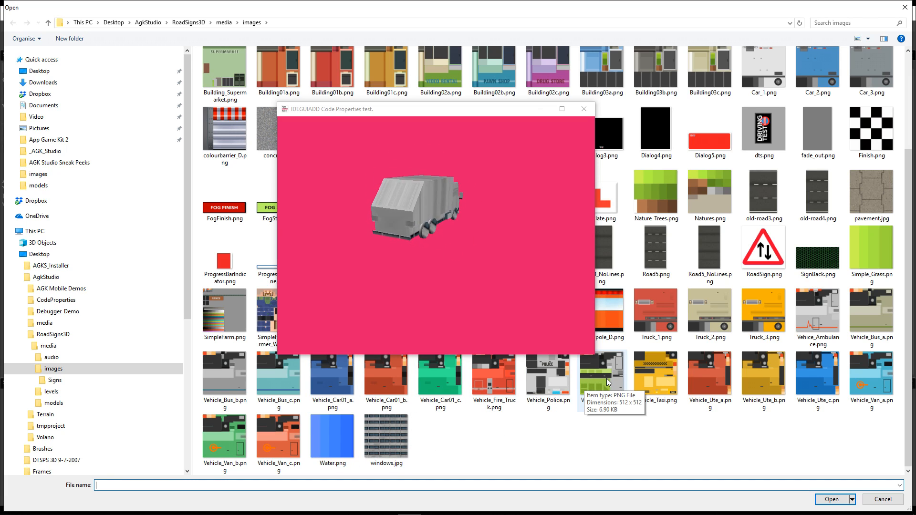
{"action": "left_click", "coordinate": [604, 374]}
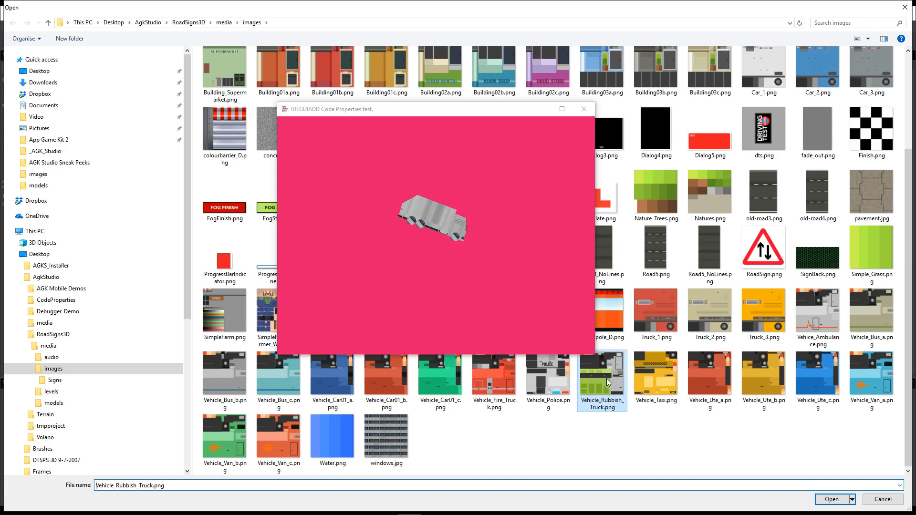
{"action": "left_click", "coordinate": [832, 499]}
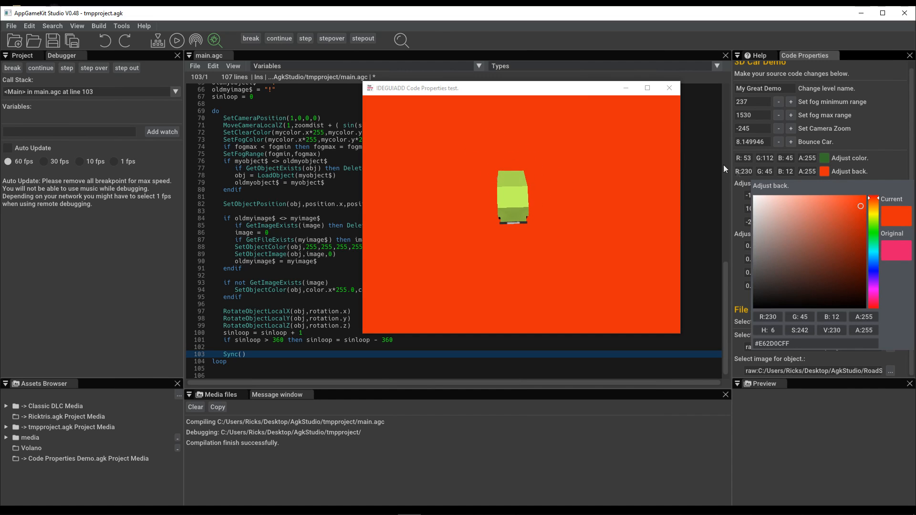
Step: Adjust the back colour swatch through orange-red to a purple background
{"action": "left_click_drag", "start_coordinate": [520, 88], "coordinate": [619, 145]}
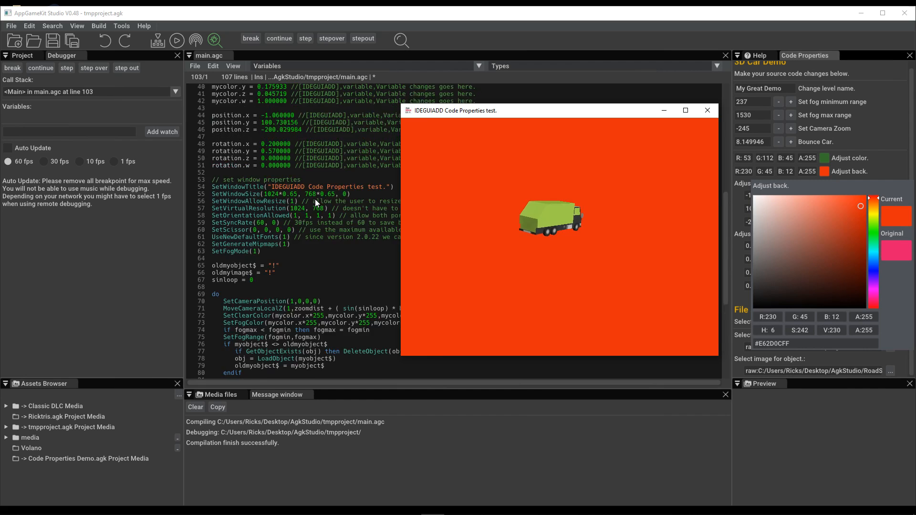
{"action": "left_click", "coordinate": [806, 257]}
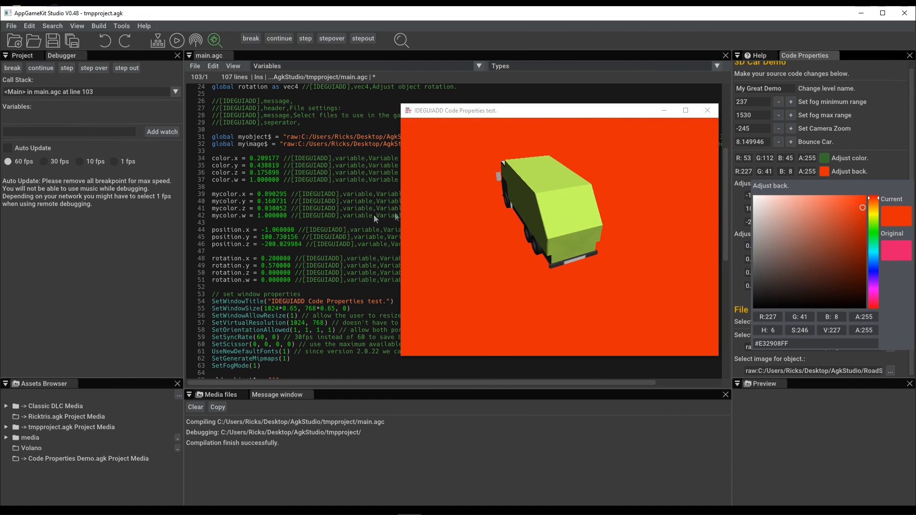
{"action": "left_click_drag", "start_coordinate": [862, 207], "coordinate": [859, 240]}
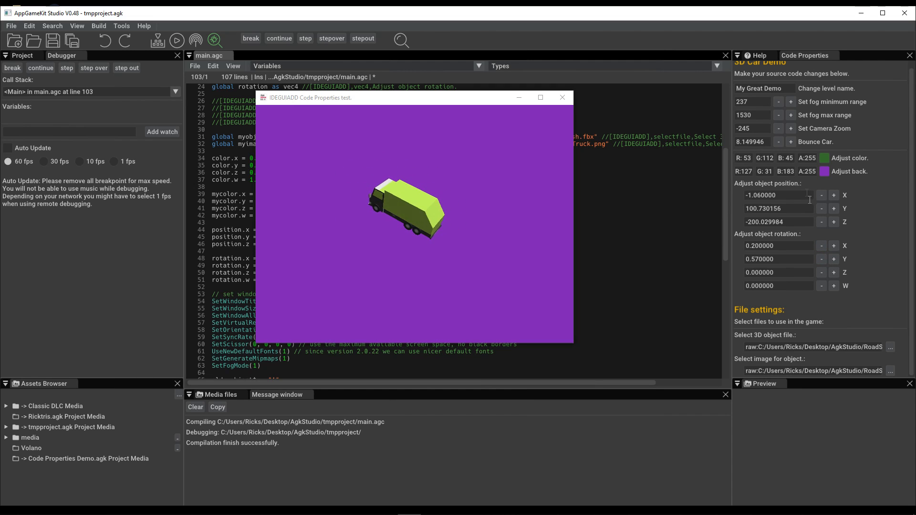
Step: Nudge Bounce Car up past 10 with the + button, then enter 20 directly
{"action": "left_click", "coordinate": [791, 141]}
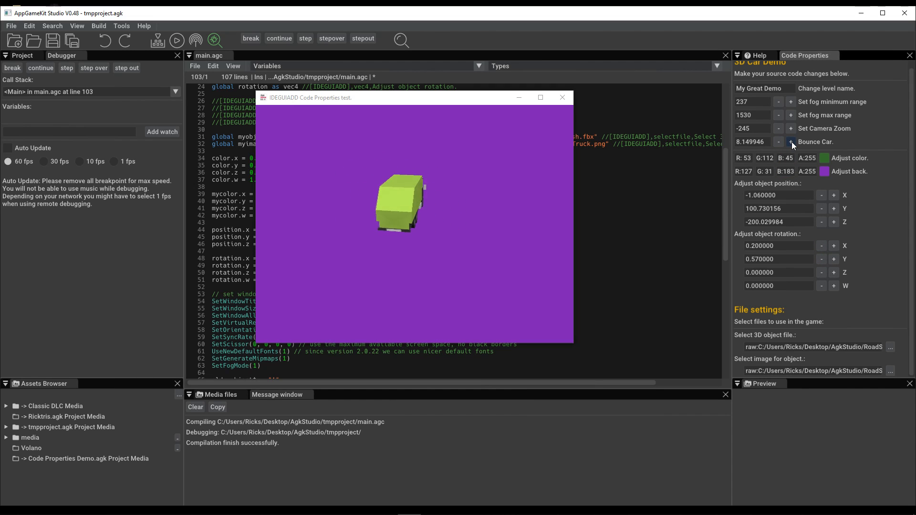
{"action": "left_click", "coordinate": [791, 142]}
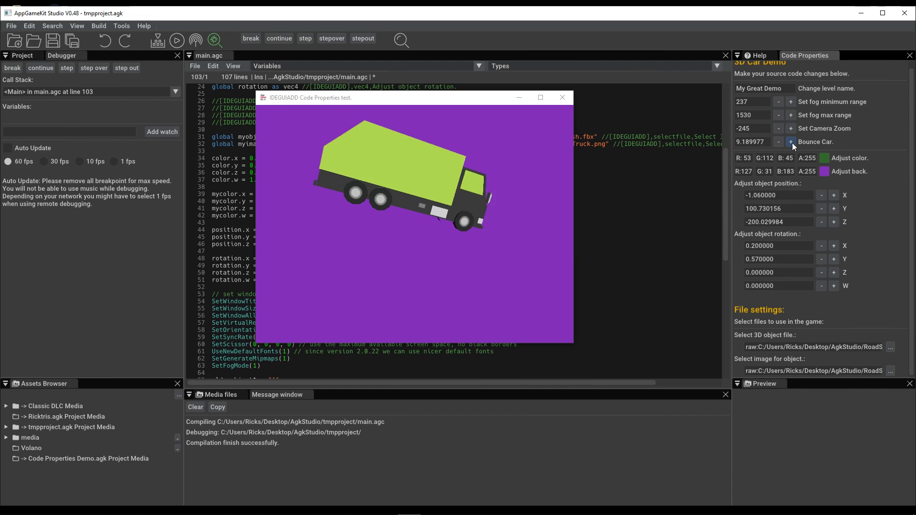
{"action": "left_click", "coordinate": [791, 141]}
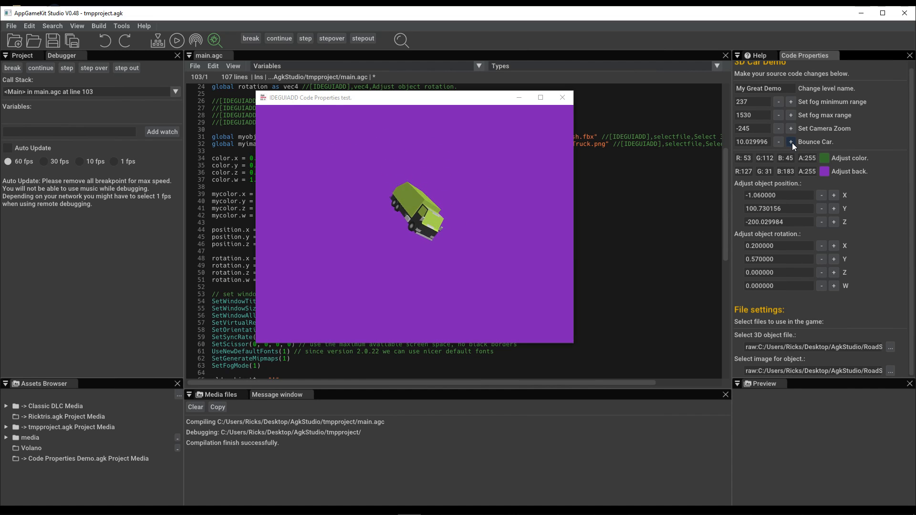
{"action": "left_click", "coordinate": [792, 142]}
{"action": "type", "text": "20"}
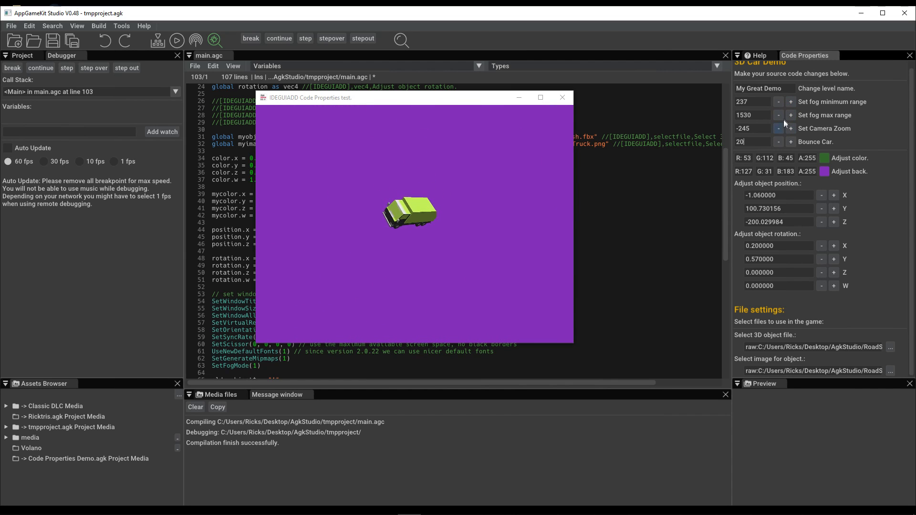
Step: Commit bounce 20 and set the camera zoom out and back in to about -276
{"action": "left_click", "coordinate": [778, 128]}
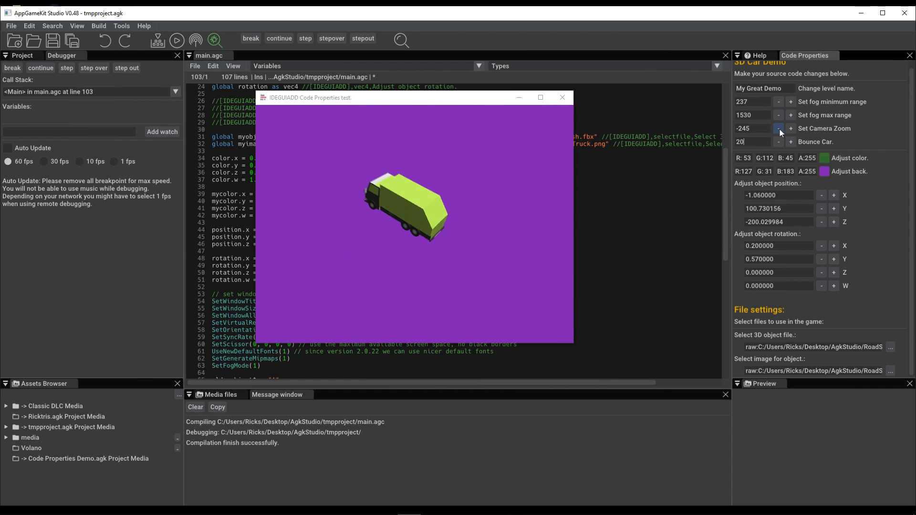
{"action": "left_click", "coordinate": [779, 129]}
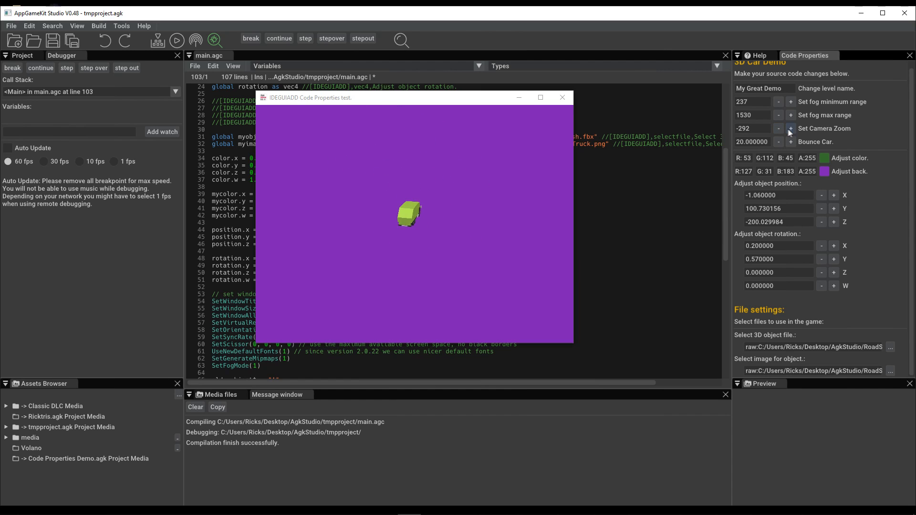
{"action": "left_click", "coordinate": [790, 129]}
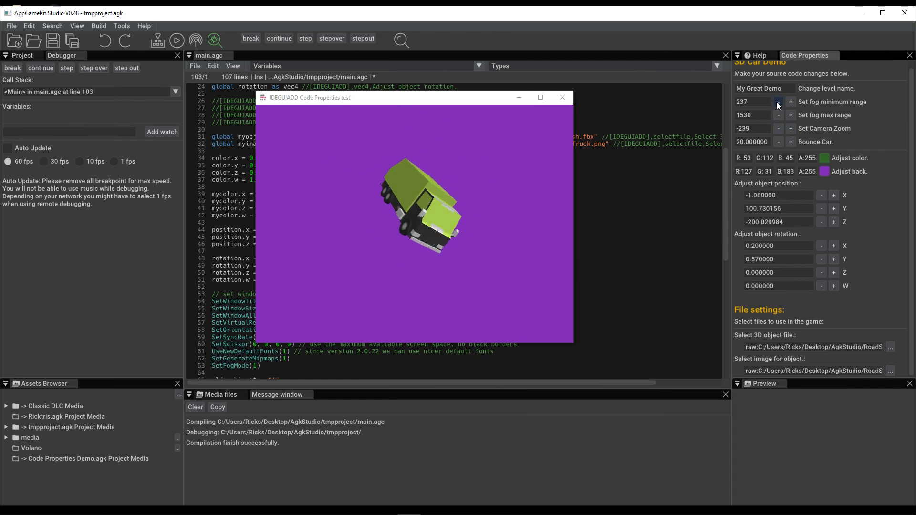
Step: Lower the fog minimum range to about -294 so the truck fades into the fog
{"action": "left_click", "coordinate": [779, 102]}
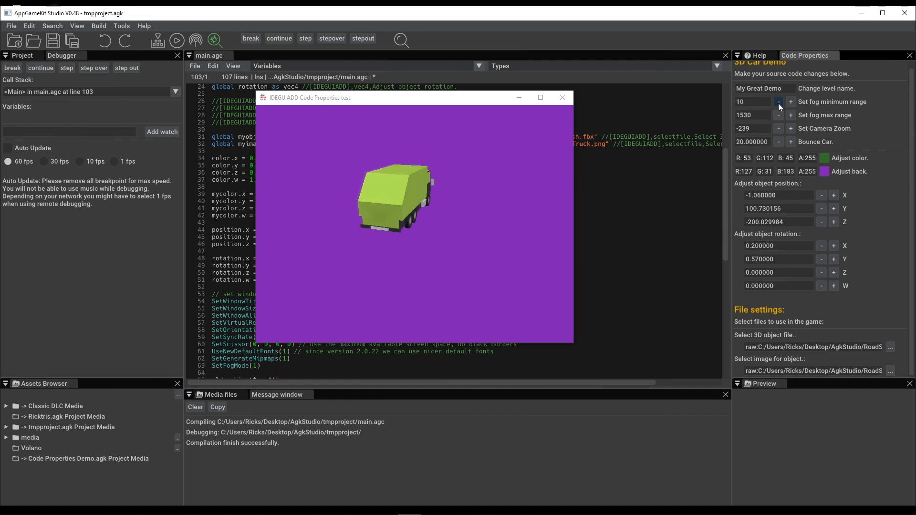
{"action": "left_click", "coordinate": [779, 102]}
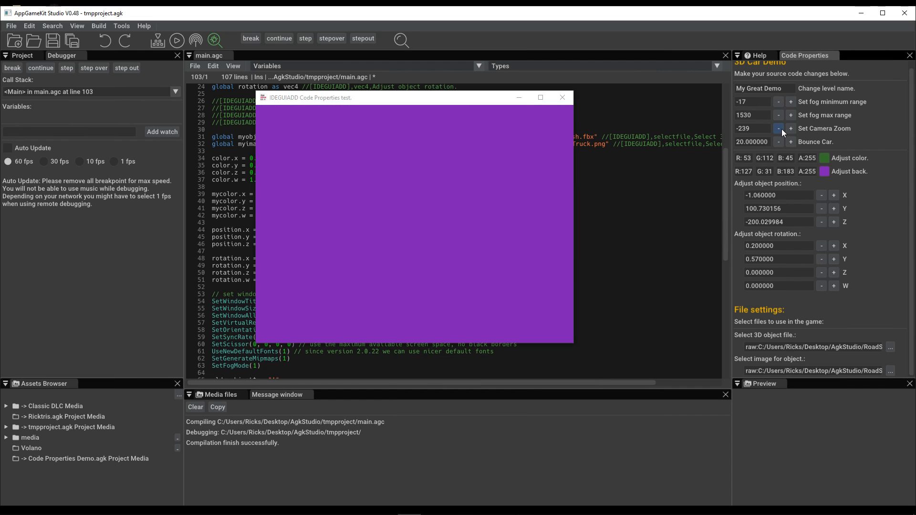
{"action": "left_click", "coordinate": [779, 129]}
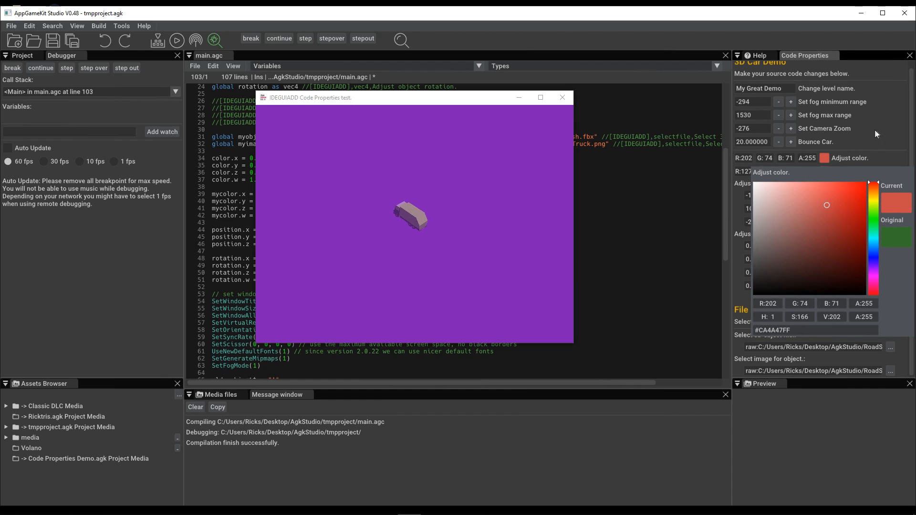
Step: Reduce the fog max range to 1484 and stop the demo, writing the new values into main.agc
{"action": "left_click", "coordinate": [779, 115]}
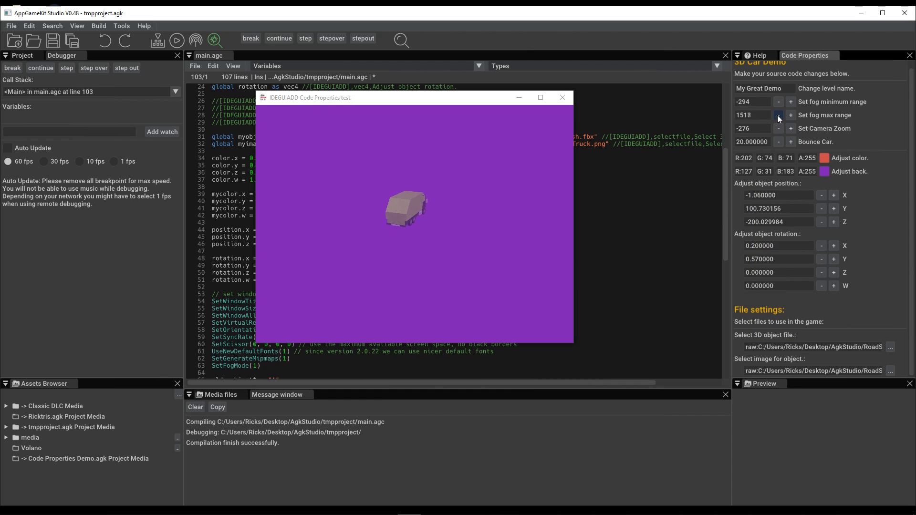
{"action": "left_click", "coordinate": [779, 116]}
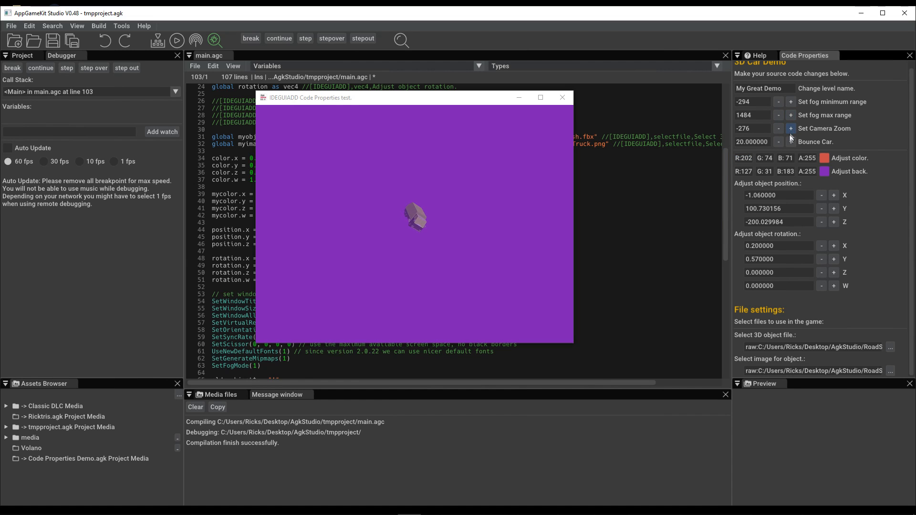
{"action": "left_click", "coordinate": [561, 97]}
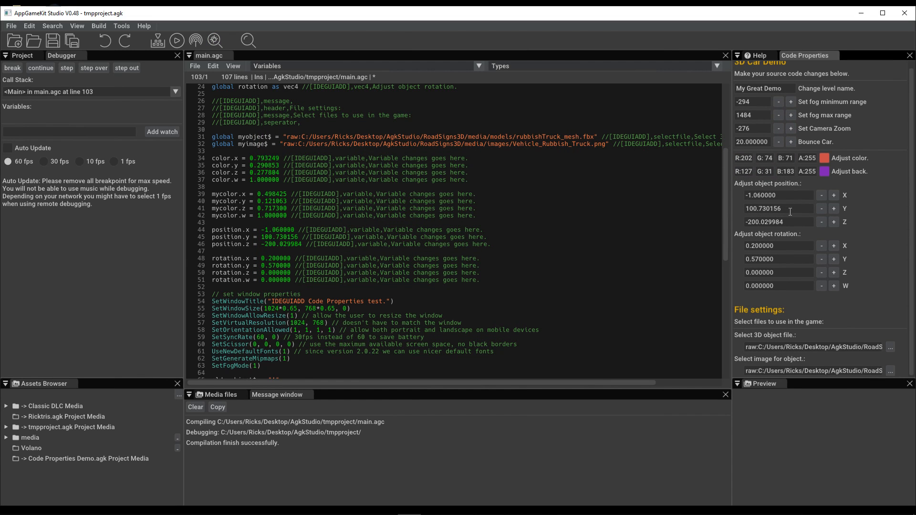